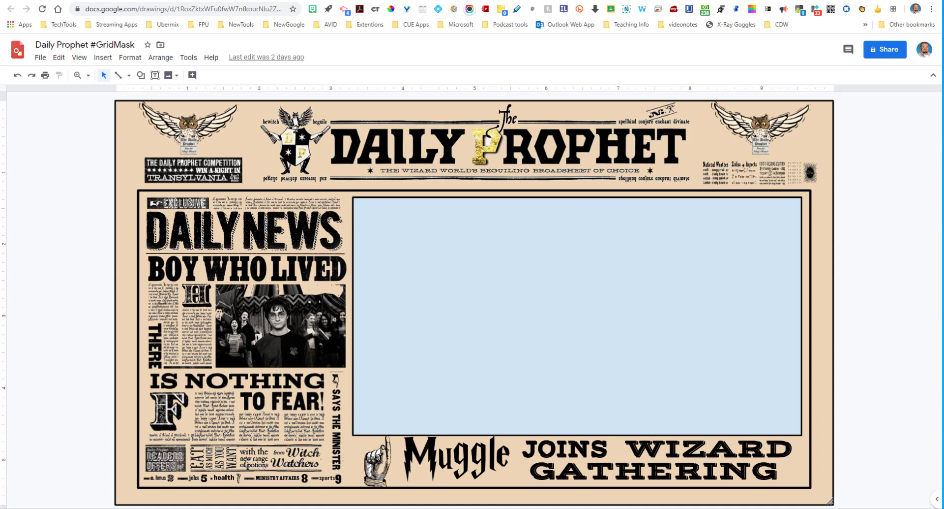
{"action": "mouse_move", "coordinate": [111, 207]}
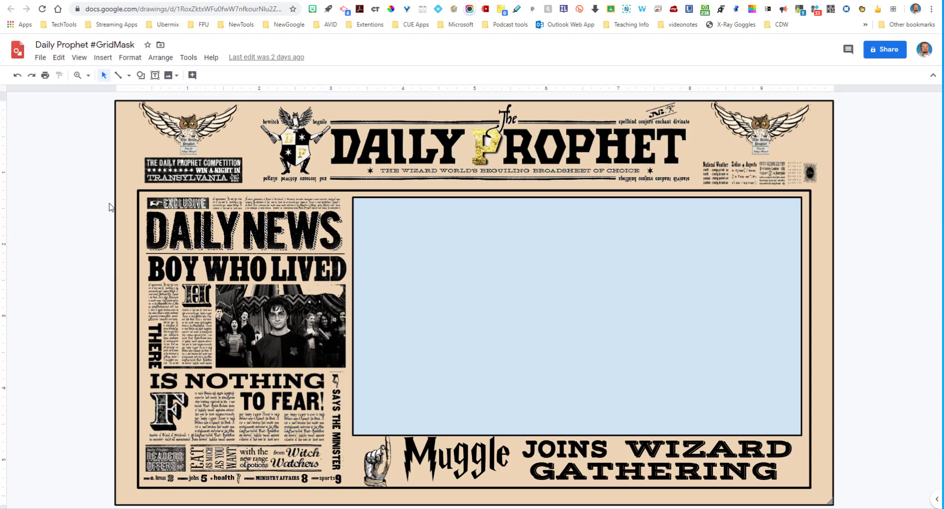
{"action": "mouse_move", "coordinate": [40, 57]}
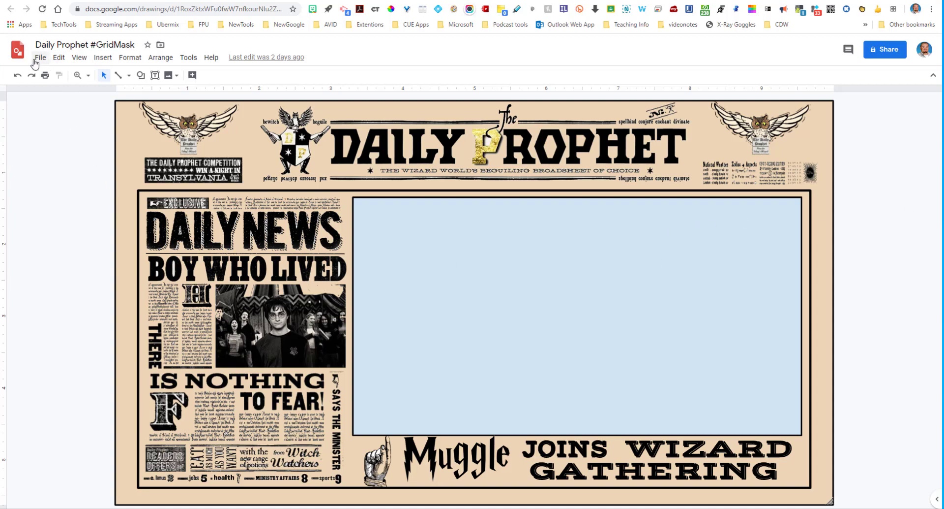
- Review the drawing's page size under the File menu and leave it unchanged
{"action": "left_click", "coordinate": [39, 57]}
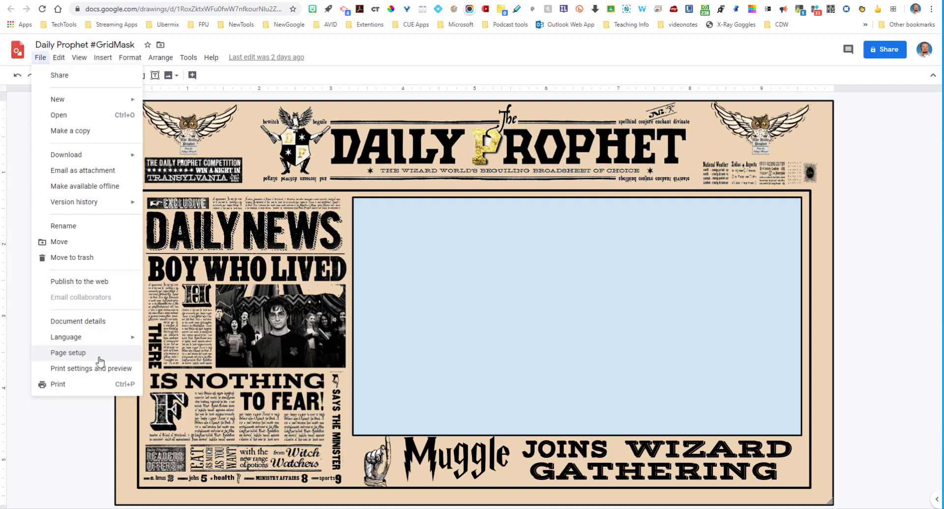
{"action": "left_click", "coordinate": [68, 353]}
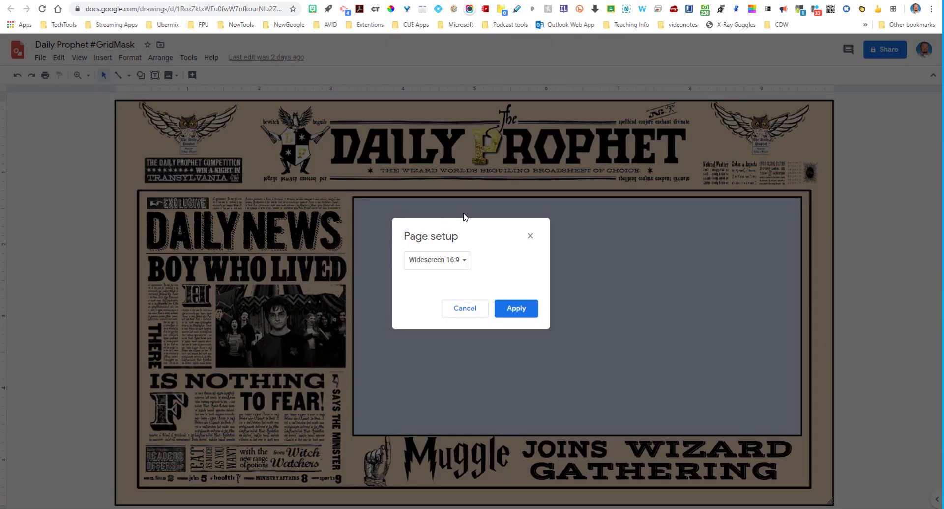
{"action": "mouse_move", "coordinate": [473, 278]}
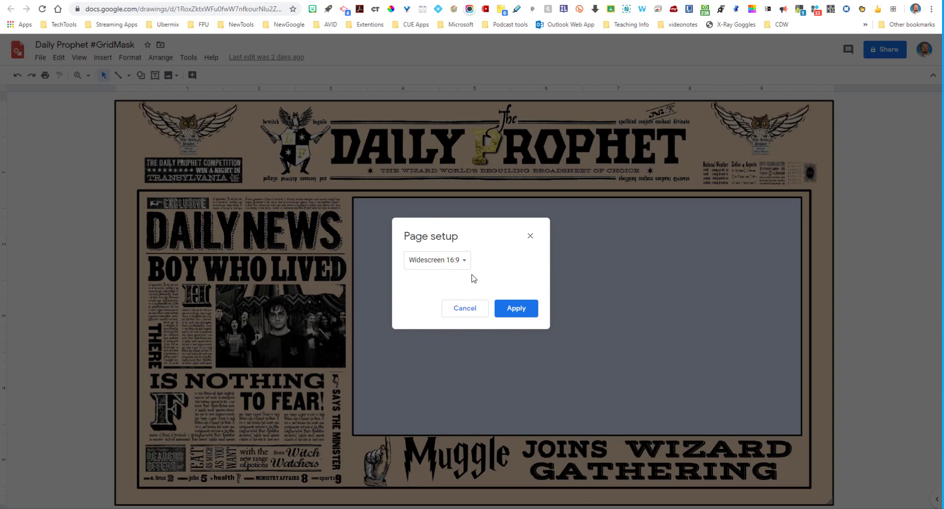
{"action": "mouse_move", "coordinate": [486, 271]}
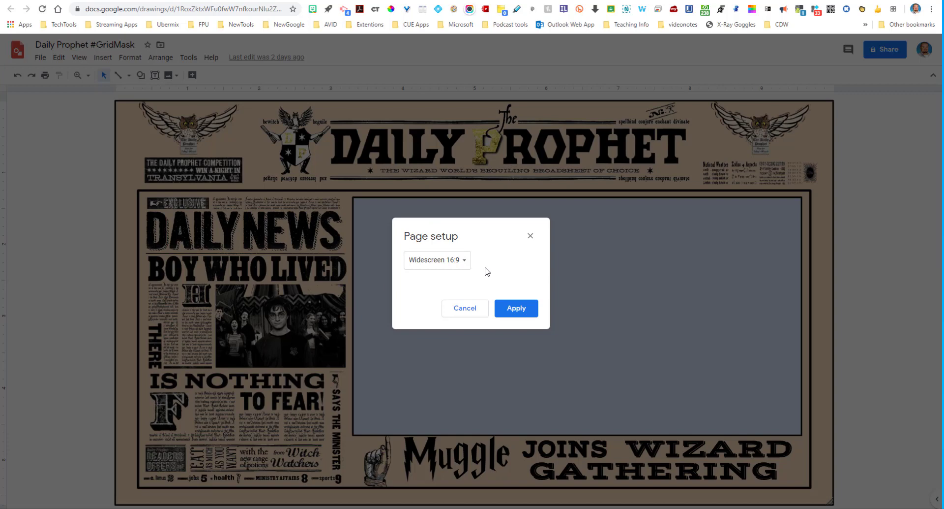
{"action": "mouse_move", "coordinate": [500, 279]}
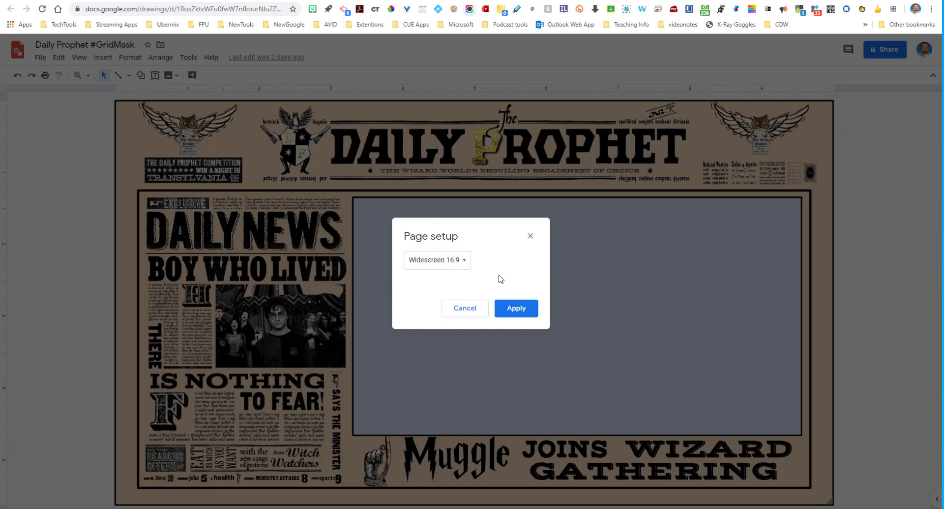
{"action": "left_click", "coordinate": [515, 308]}
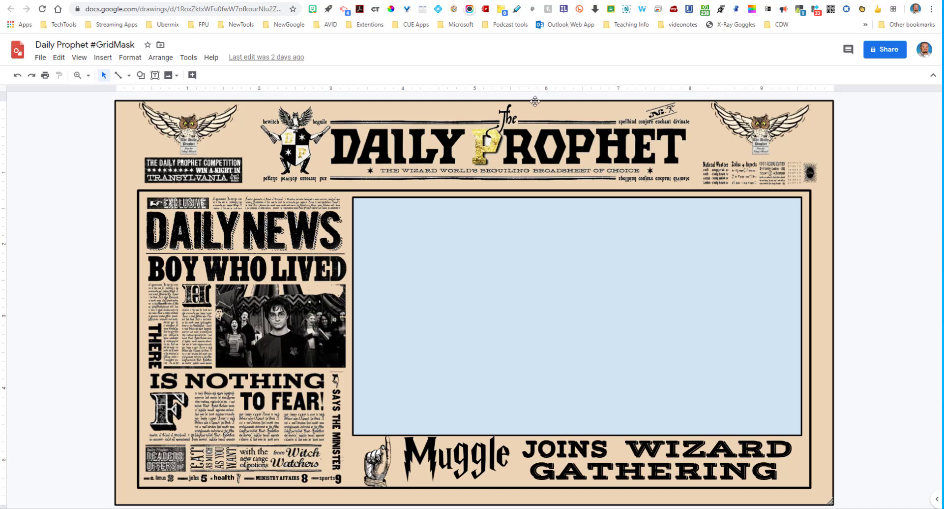
{"action": "mouse_move", "coordinate": [646, 495]}
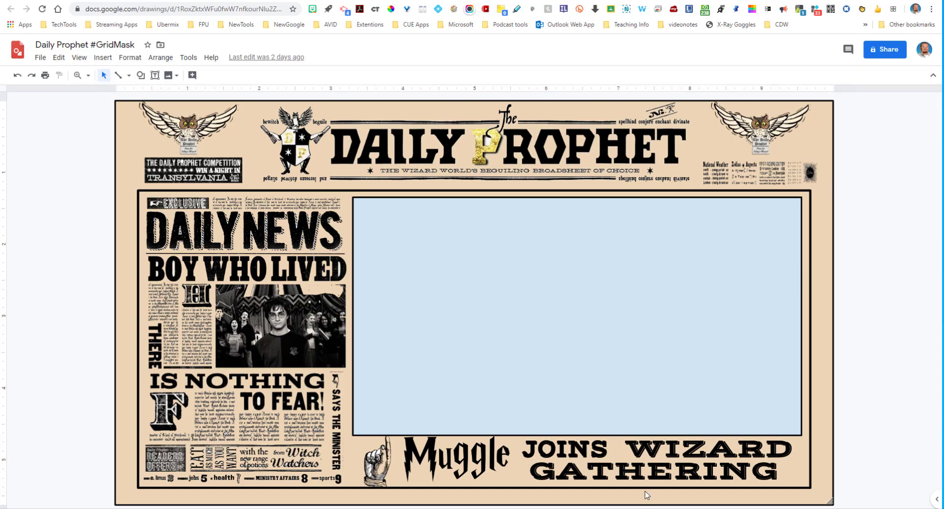
{"action": "mouse_move", "coordinate": [638, 339]}
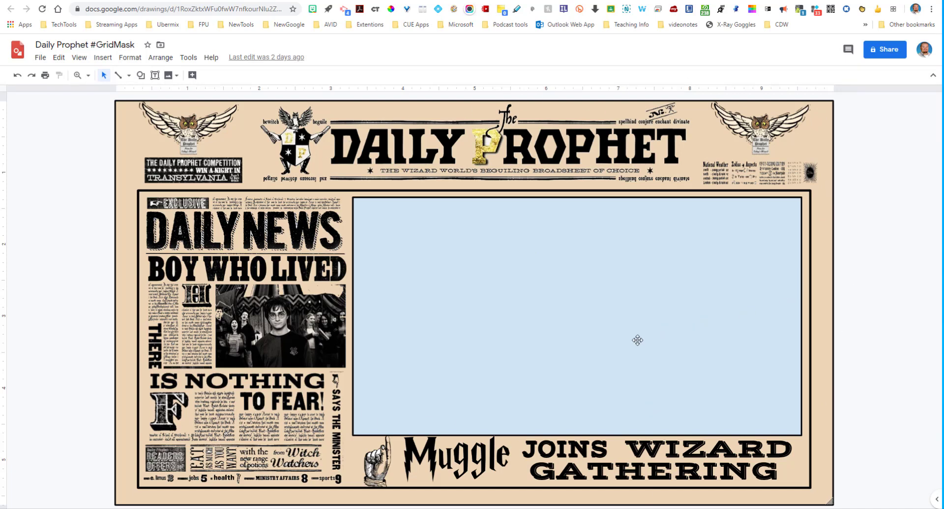
{"action": "mouse_move", "coordinate": [552, 116]}
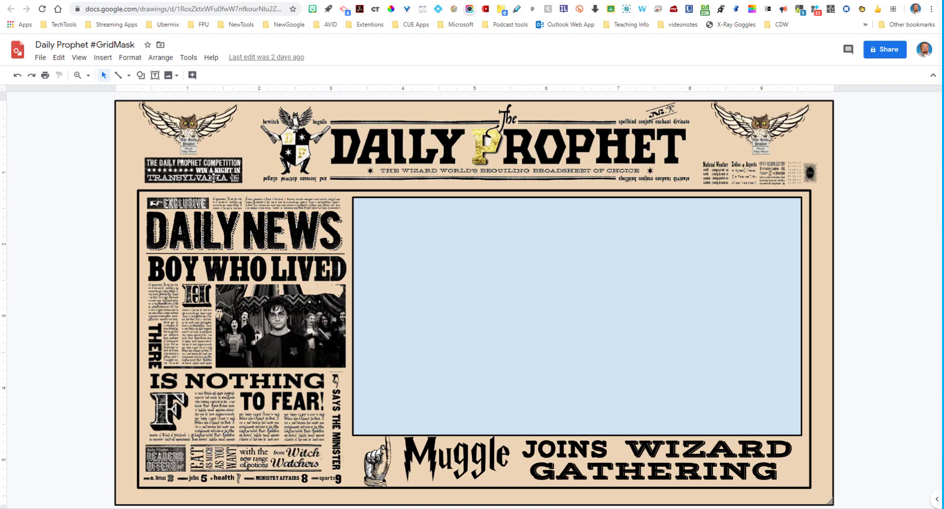
- Select the Daily Prophet masthead, DAILY NEWS headline and light blue rectangle, then show its fill colours
{"action": "left_click", "coordinate": [474, 144]}
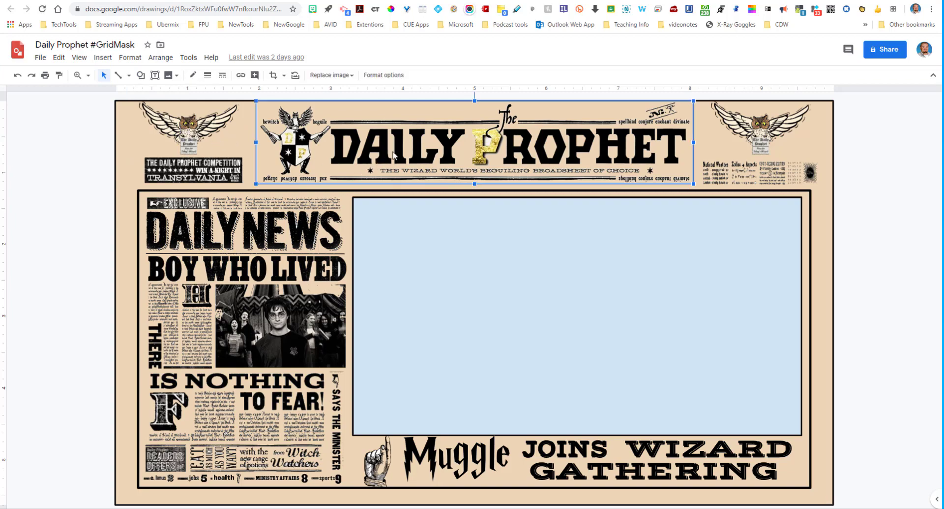
{"action": "mouse_move", "coordinate": [253, 217]}
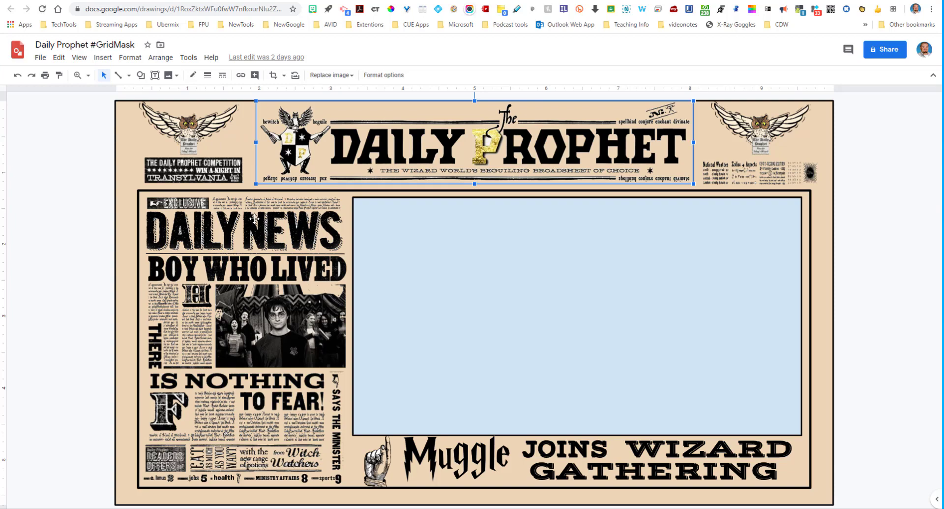
{"action": "mouse_move", "coordinate": [287, 192]}
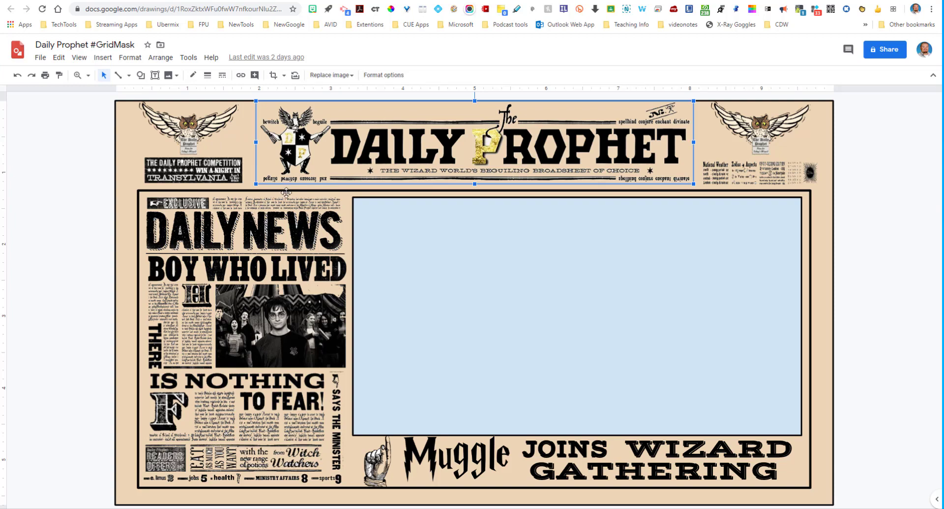
{"action": "left_click", "coordinate": [244, 232]}
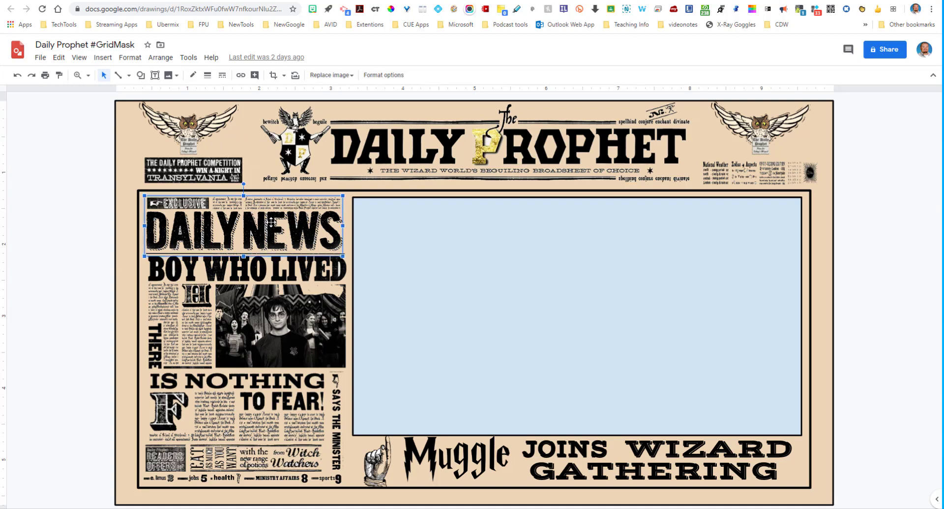
{"action": "left_click", "coordinate": [238, 400]}
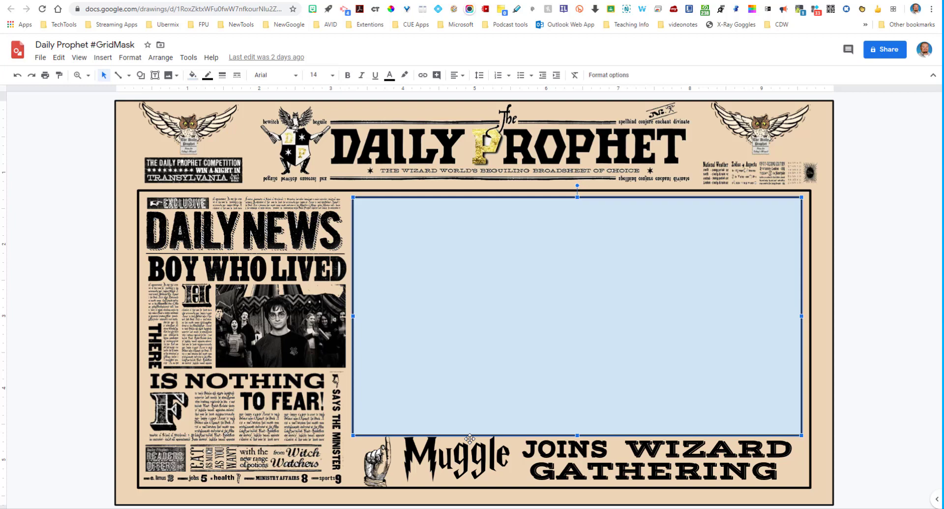
{"action": "mouse_move", "coordinate": [593, 385]}
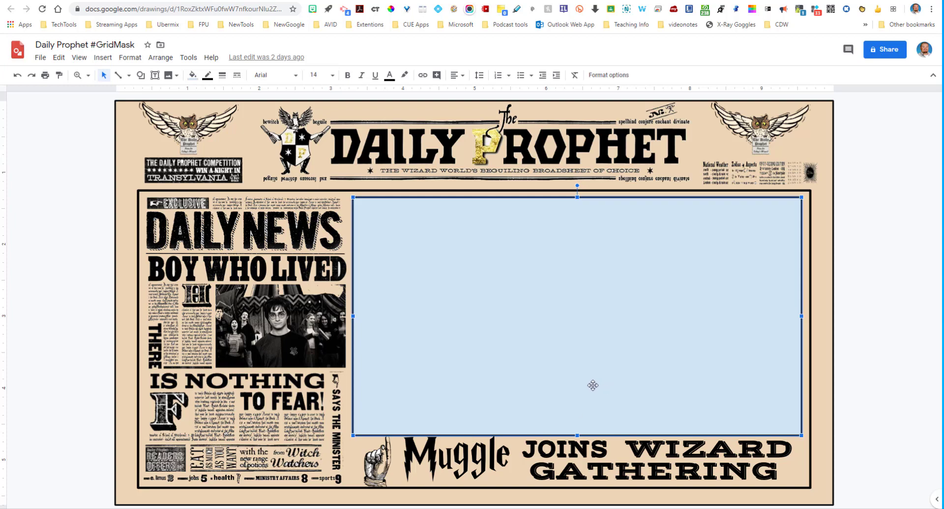
{"action": "mouse_move", "coordinate": [776, 251]}
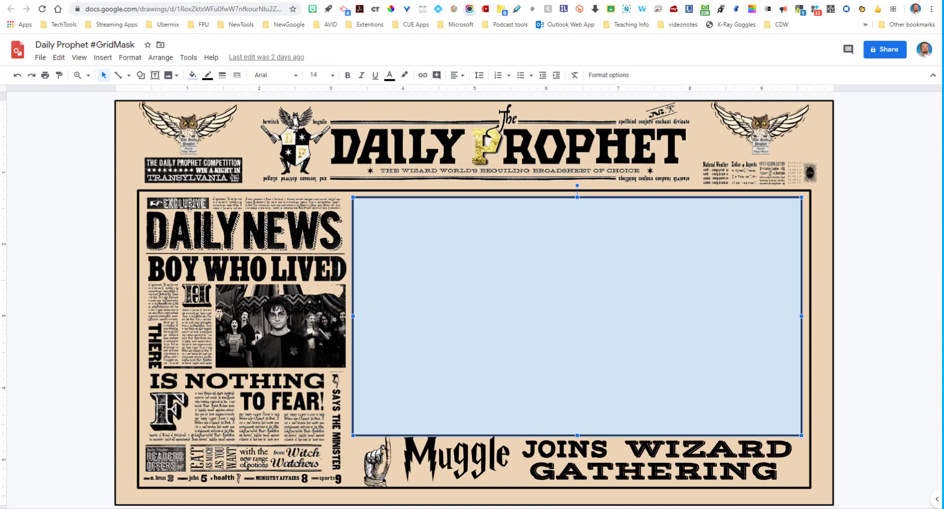
{"action": "mouse_move", "coordinate": [571, 373]}
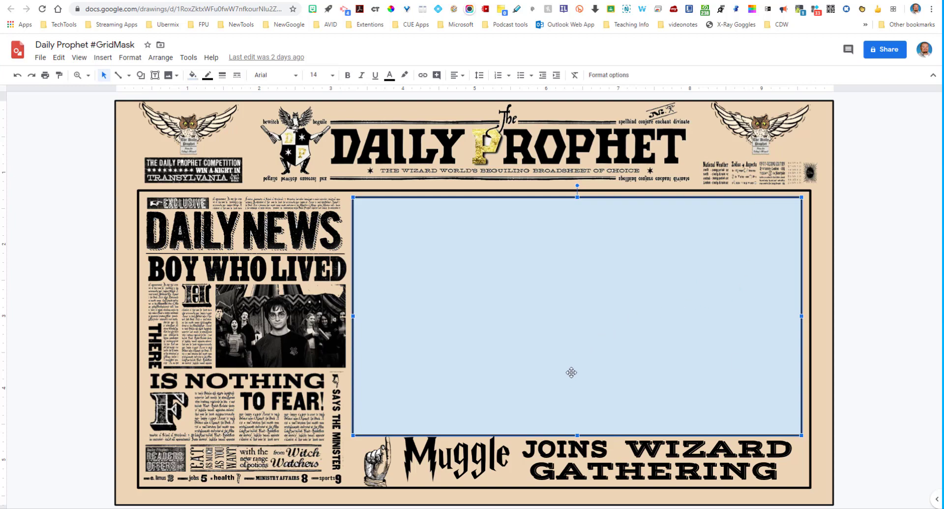
{"action": "mouse_move", "coordinate": [523, 286]}
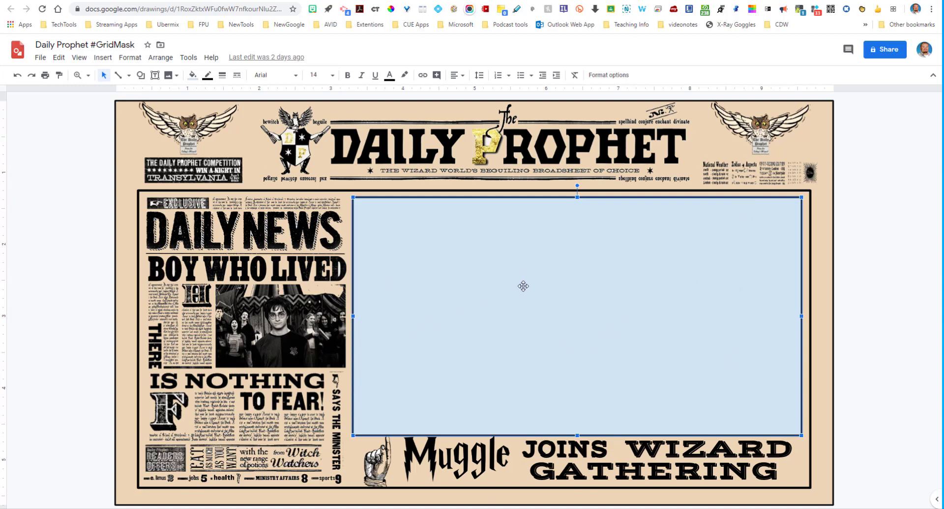
{"action": "left_click", "coordinate": [191, 74]}
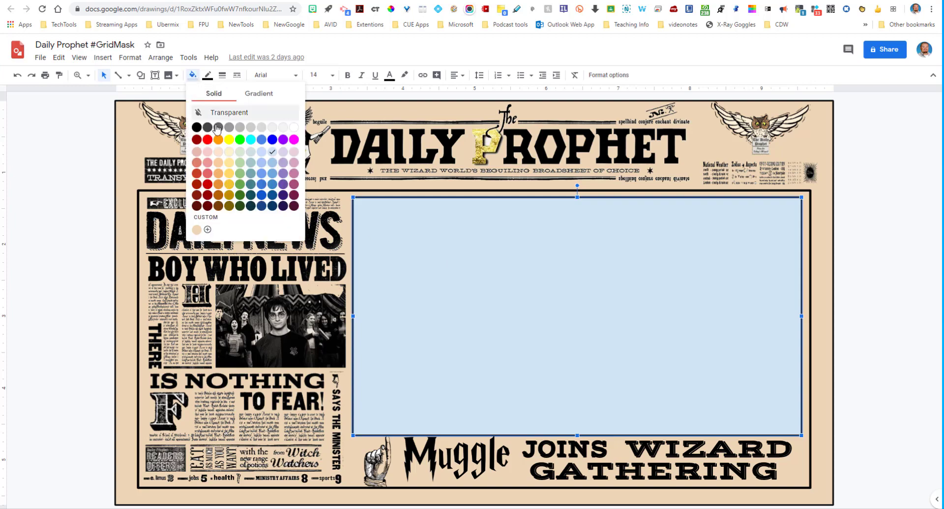
- Leave the fill colour unchanged and download the Daily Prophet drawing as a PNG image
{"action": "left_click", "coordinate": [241, 140]}
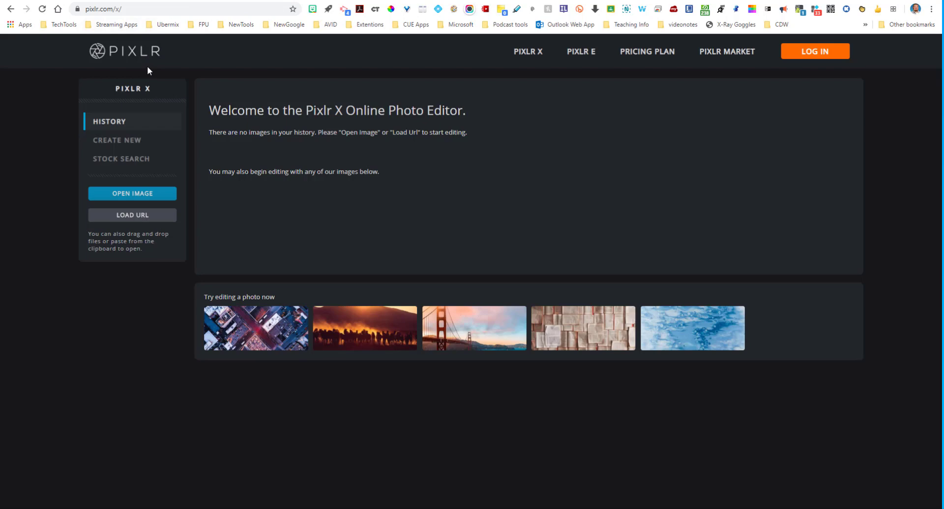
{"action": "mouse_move", "coordinate": [332, 28]}
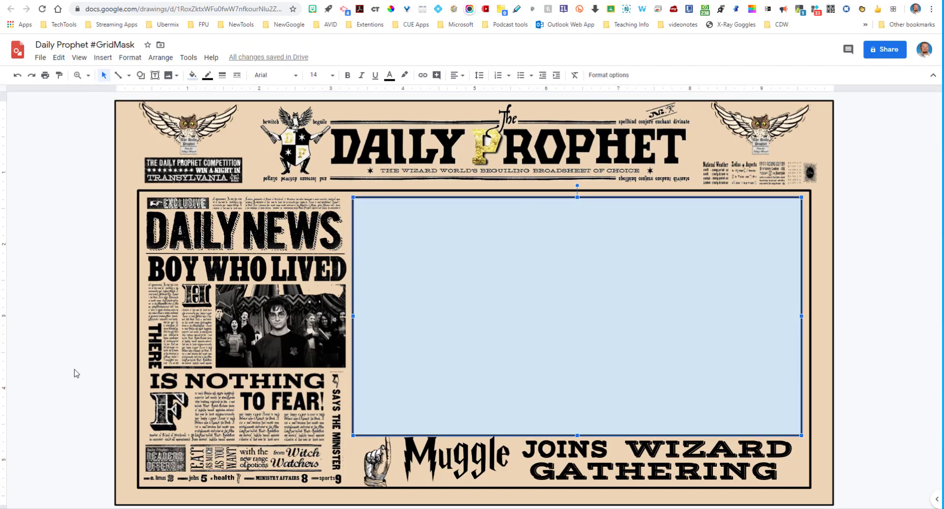
{"action": "left_click", "coordinate": [40, 57]}
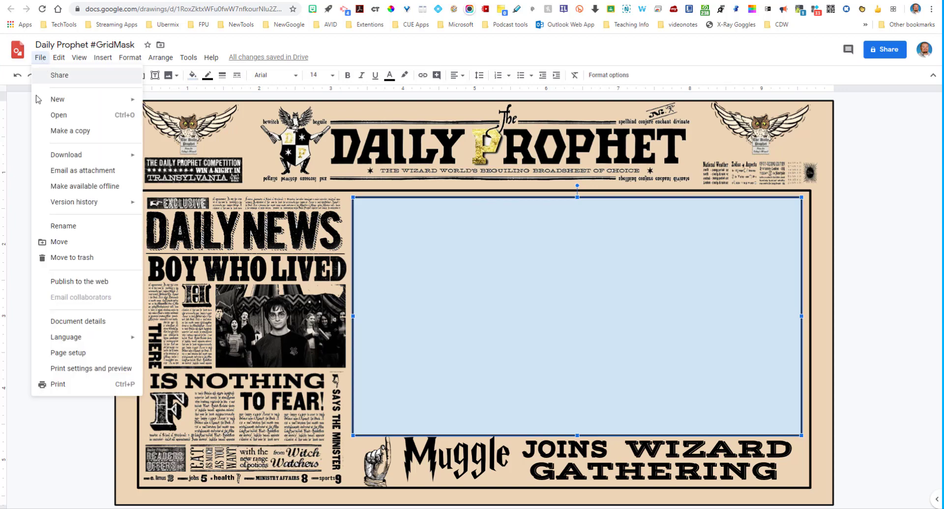
{"action": "left_click", "coordinate": [66, 155]}
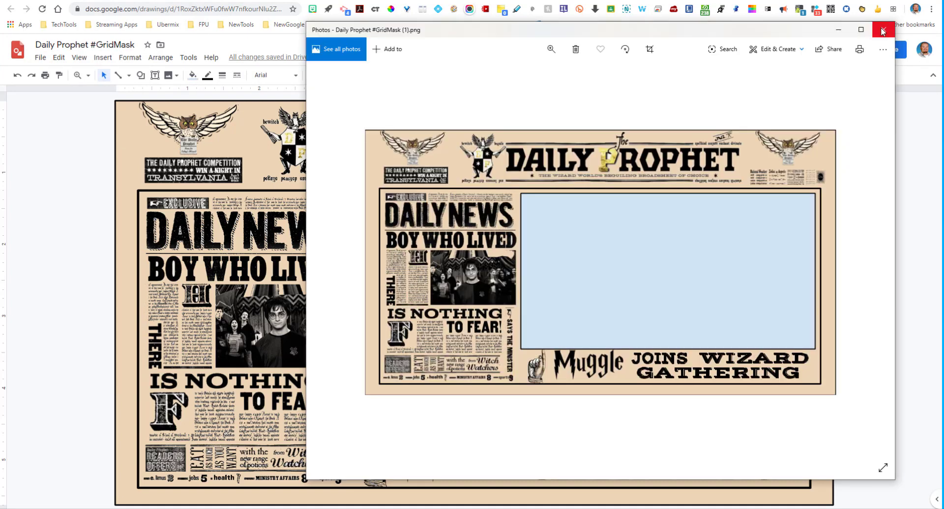
{"action": "left_click", "coordinate": [882, 30]}
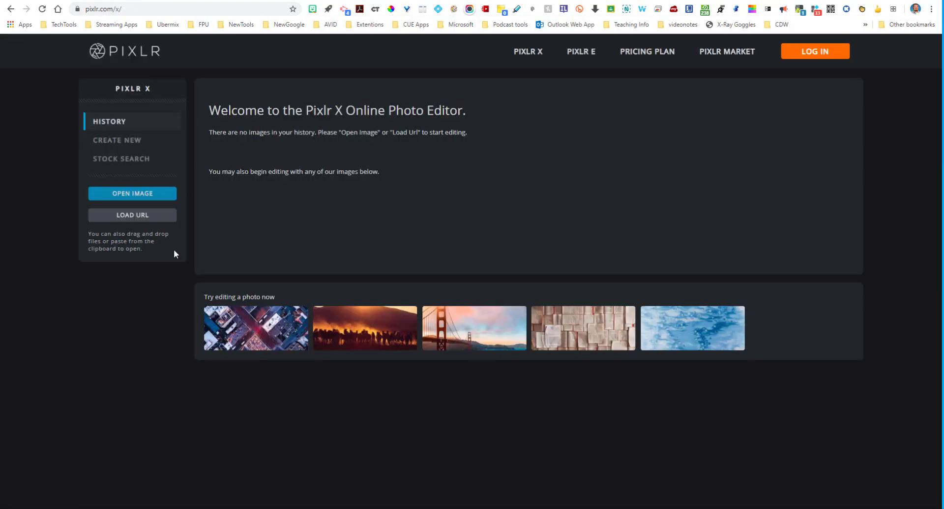
- Load the downloaded Daily Prophet #GridMask (1) PNG into Pixlr X from the computer
{"action": "left_click", "coordinate": [132, 193]}
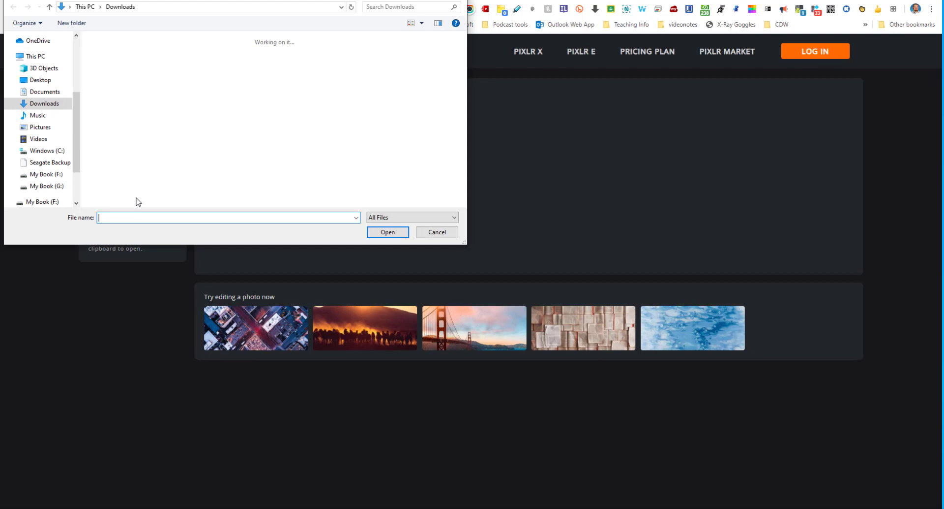
{"action": "left_click", "coordinate": [107, 76]}
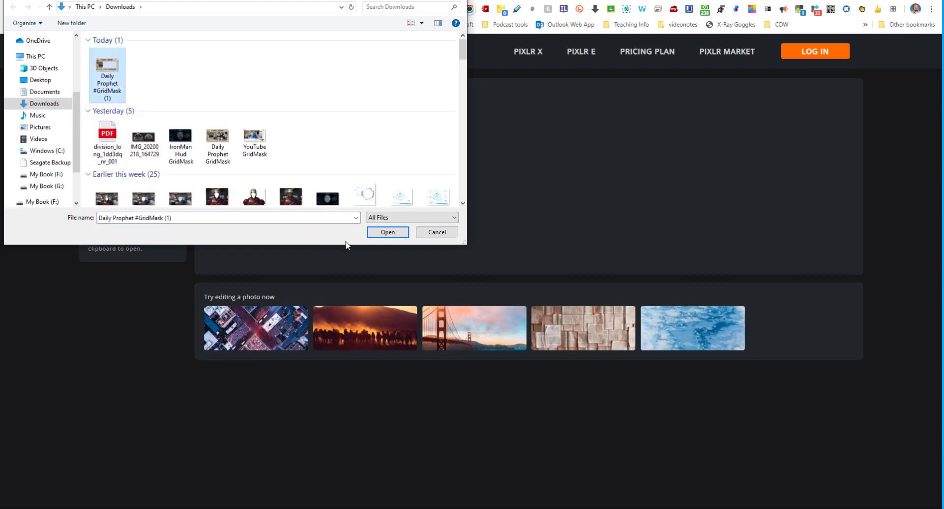
{"action": "left_click", "coordinate": [437, 232]}
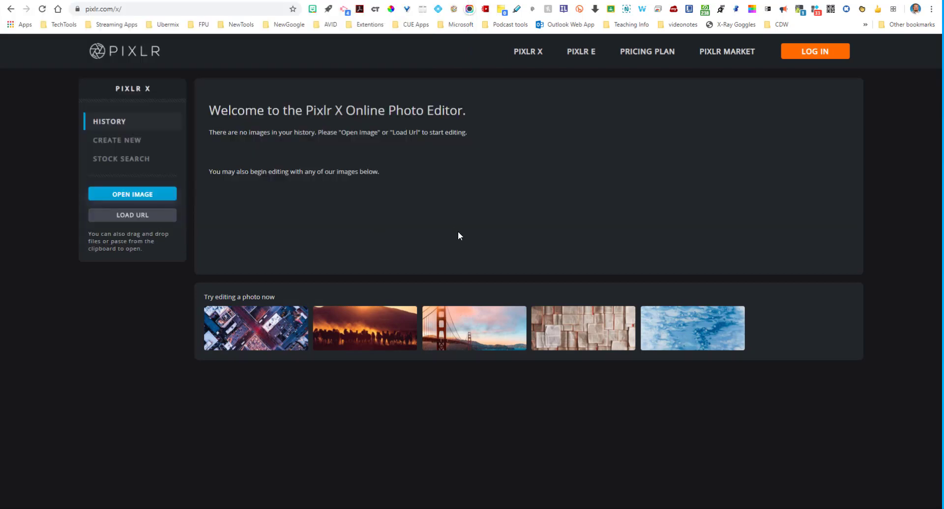
{"action": "mouse_move", "coordinate": [217, 183]}
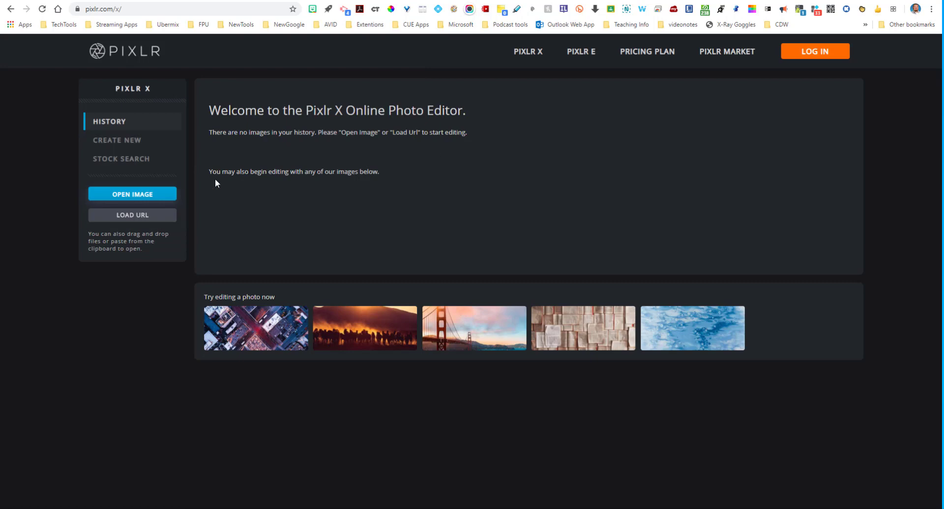
{"action": "mouse_move", "coordinate": [434, 211]}
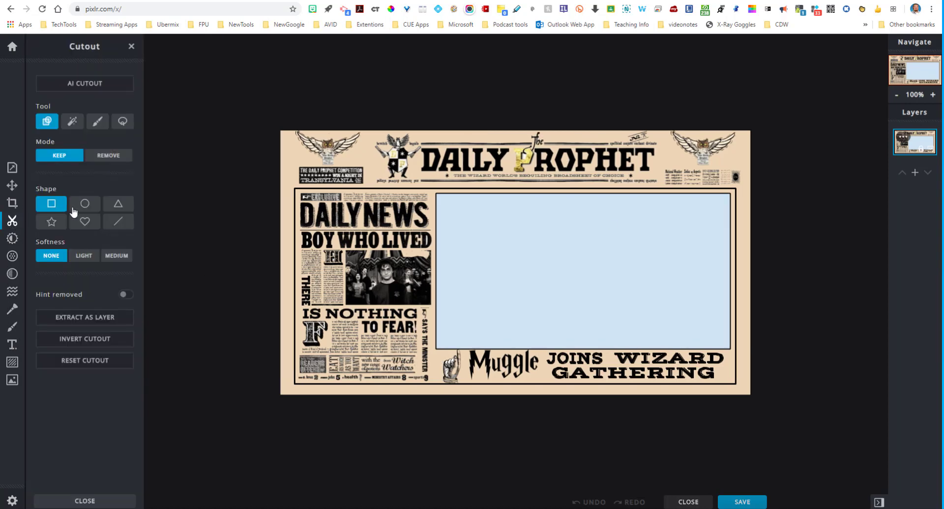
- Choose the Magic Wand cutout so the light-blue box can be removed by colour
{"action": "left_click", "coordinate": [71, 121]}
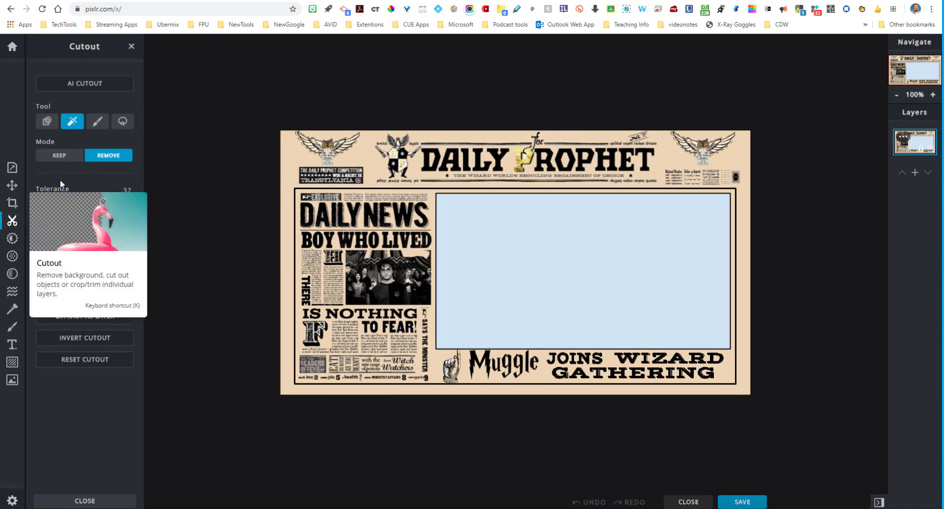
{"action": "mouse_move", "coordinate": [582, 224]}
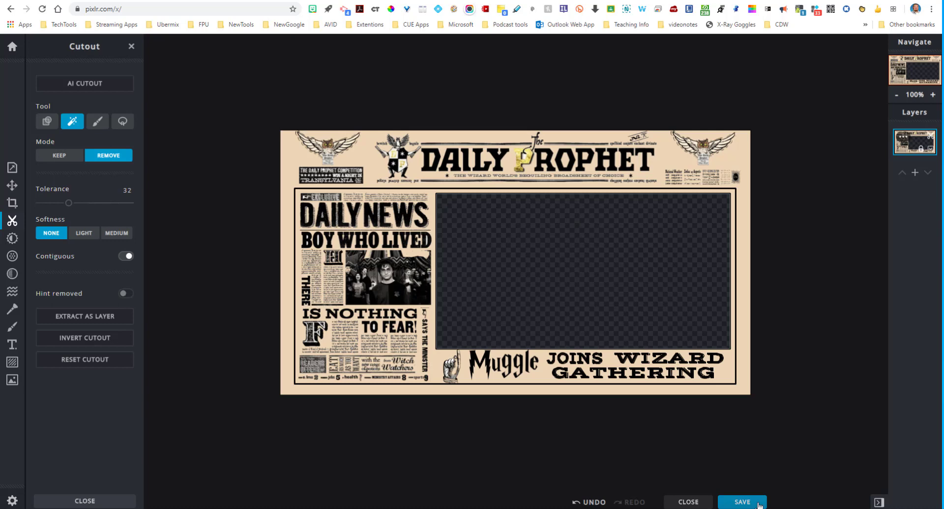
- Save the mask with its transparent window as a PNG download and dismiss the preview
{"action": "left_click", "coordinate": [742, 501]}
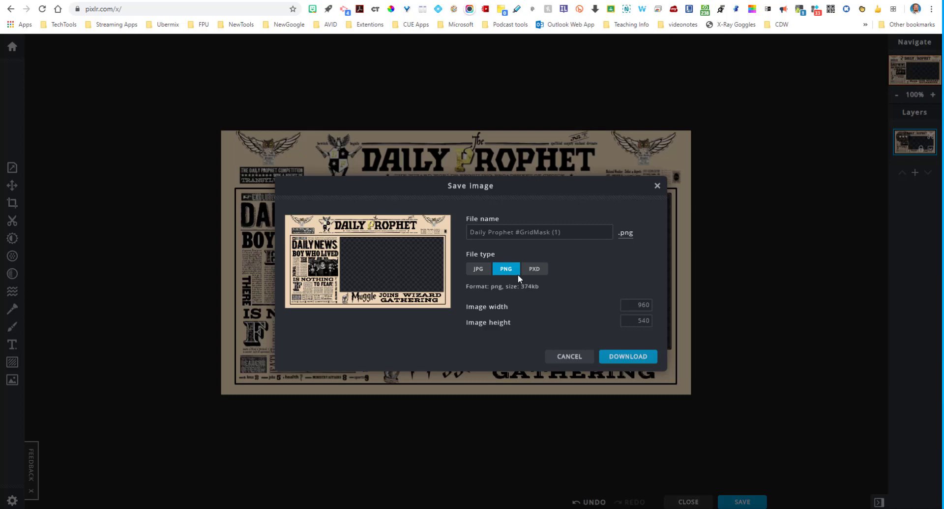
{"action": "mouse_move", "coordinate": [504, 268]}
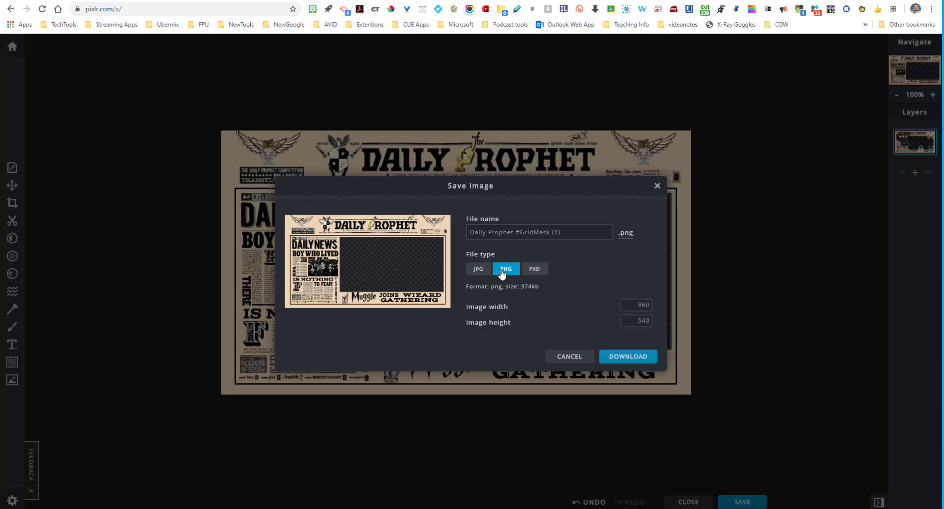
{"action": "mouse_move", "coordinate": [627, 356]}
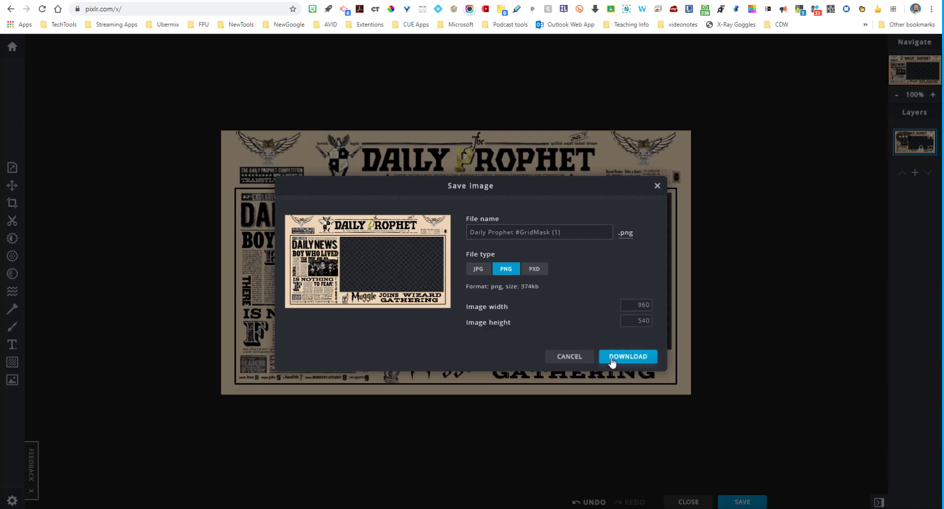
{"action": "left_click", "coordinate": [627, 357]}
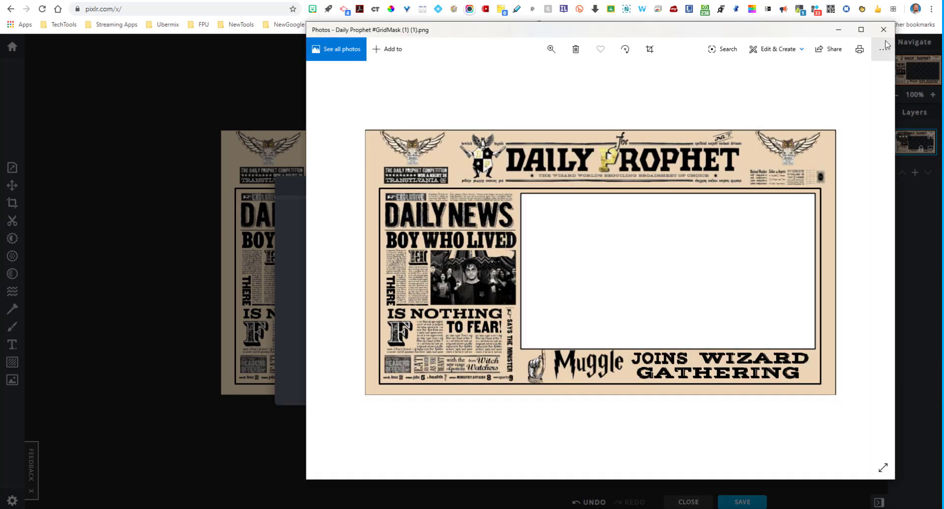
{"action": "left_click", "coordinate": [742, 501]}
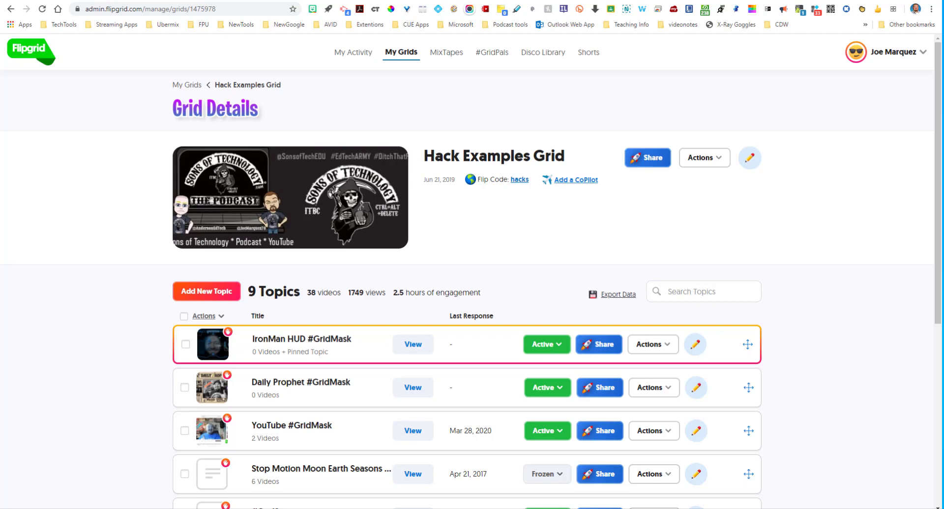
{"action": "mouse_move", "coordinate": [431, 284]}
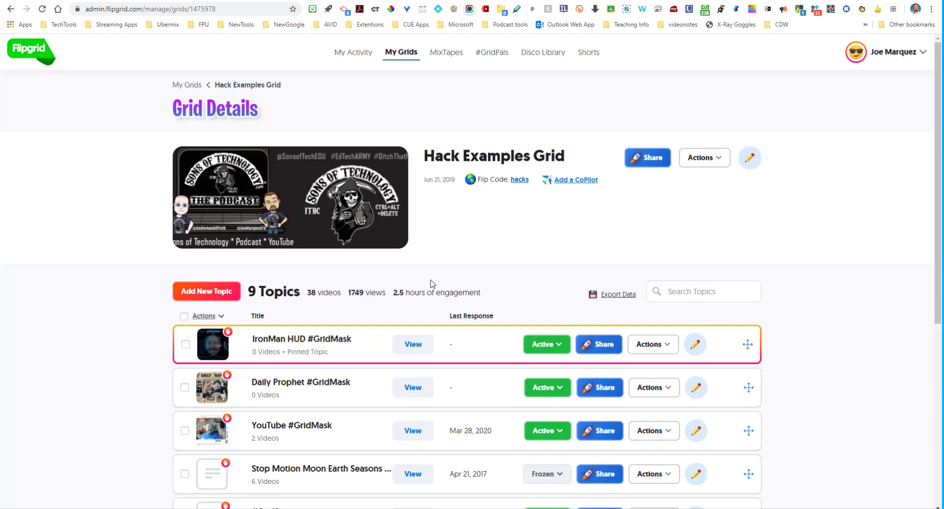
{"action": "mouse_move", "coordinate": [325, 397]}
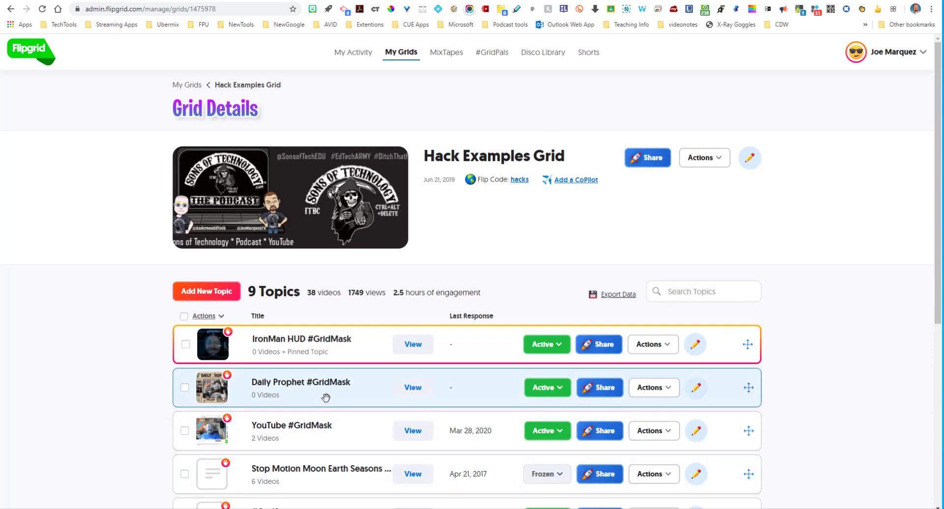
{"action": "mouse_move", "coordinate": [323, 391]}
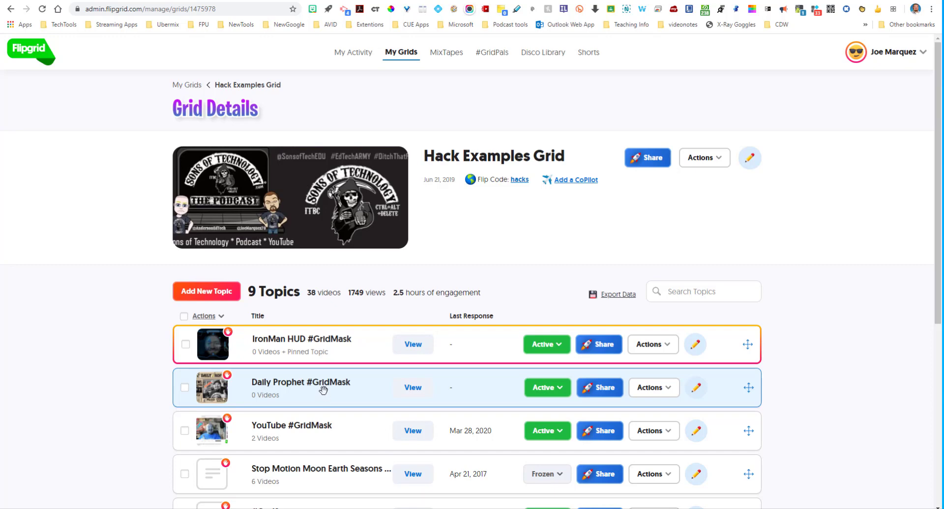
- Open the Daily Prophet #GridMask topic's details from the Hack Examples Grid
{"action": "left_click", "coordinate": [301, 381]}
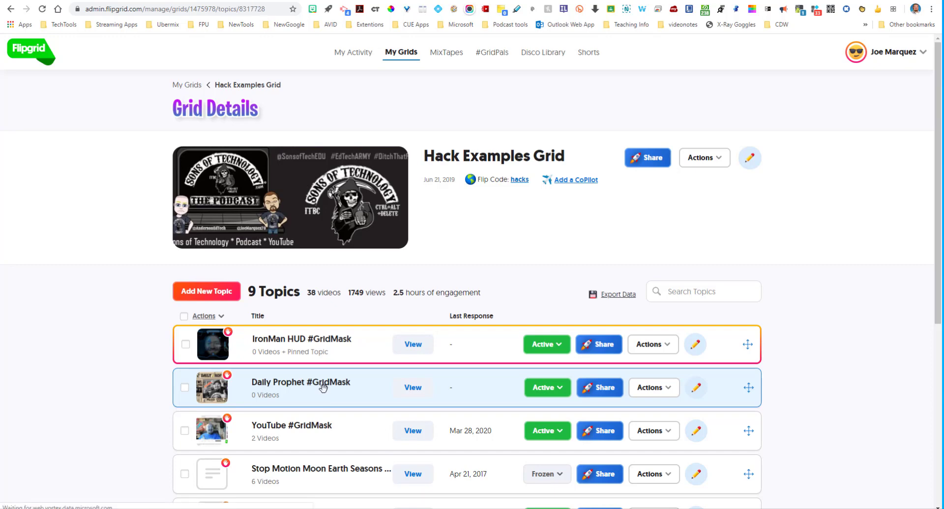
{"action": "left_click", "coordinate": [300, 381]}
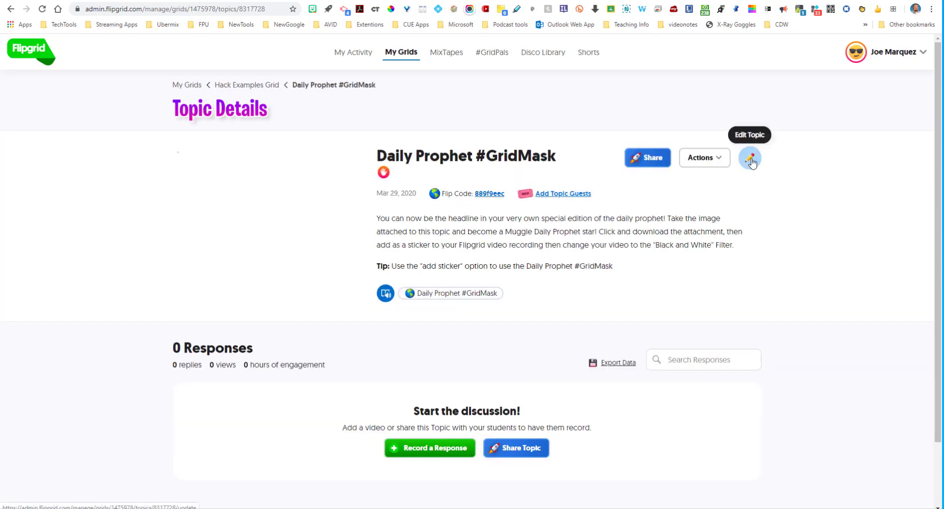
- Start editing the topic and check the available recording time lengths
{"action": "left_click", "coordinate": [750, 158]}
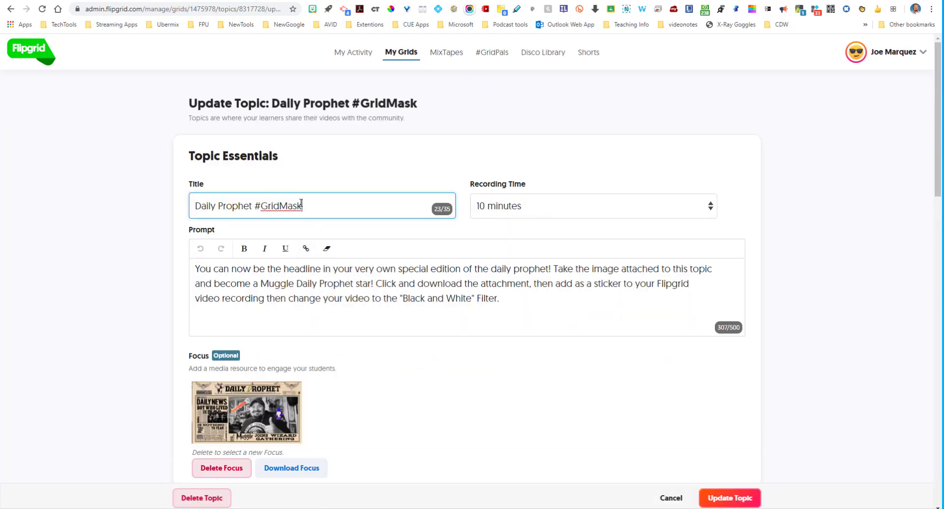
{"action": "mouse_move", "coordinate": [588, 208]}
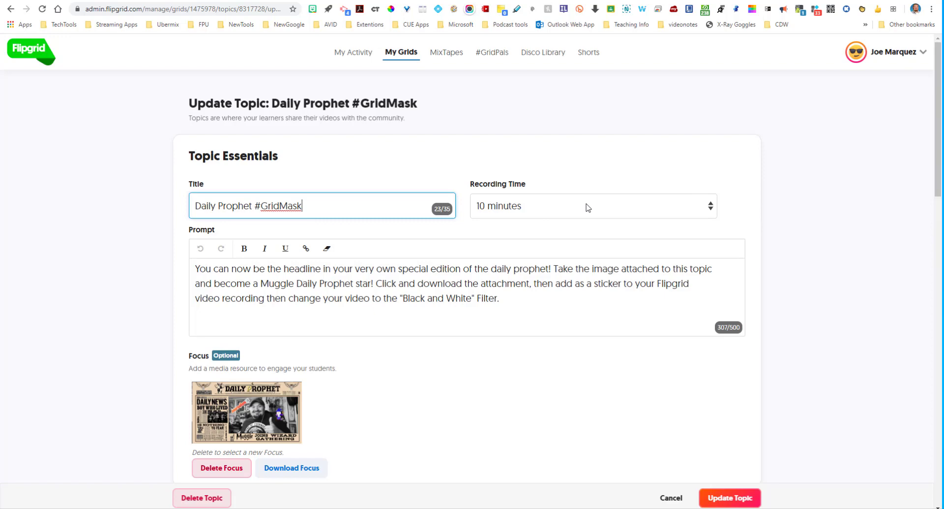
{"action": "mouse_move", "coordinate": [478, 249]}
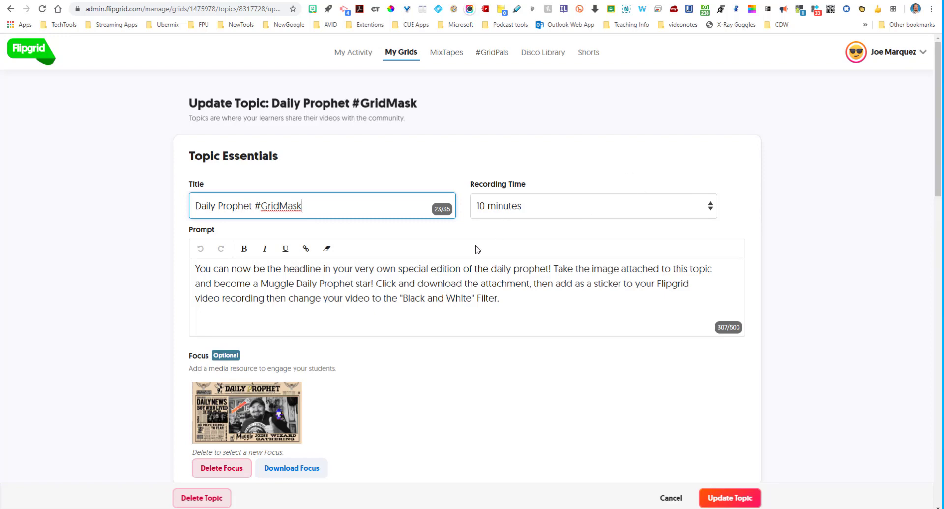
{"action": "left_click", "coordinate": [593, 205]}
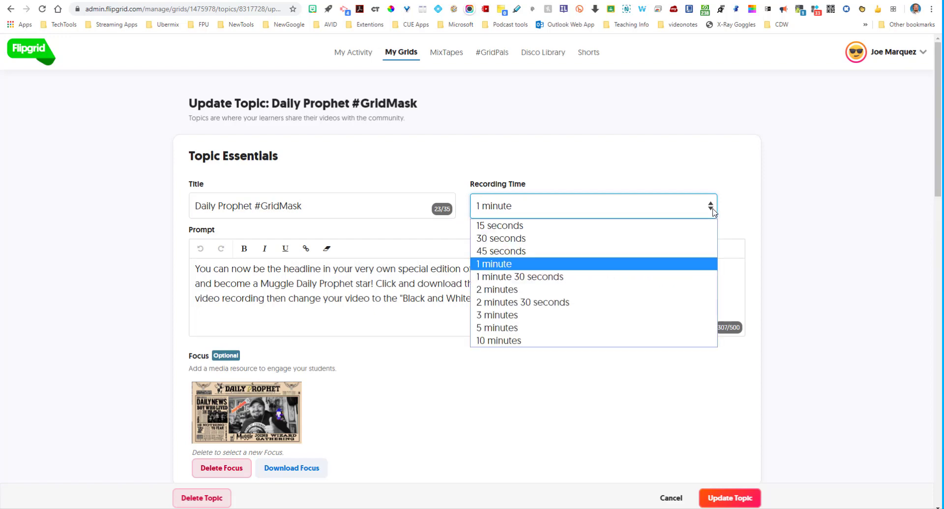
{"action": "mouse_move", "coordinate": [650, 340]}
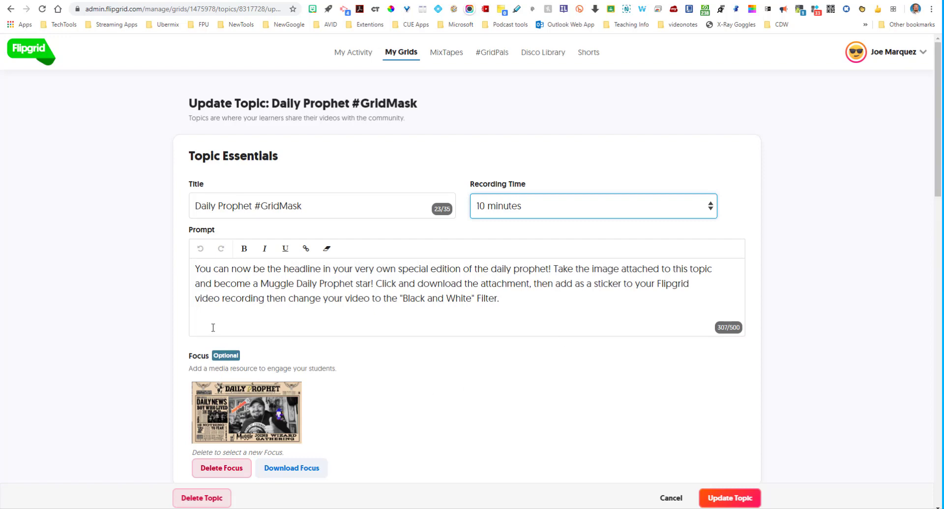
{"action": "mouse_move", "coordinate": [518, 289]}
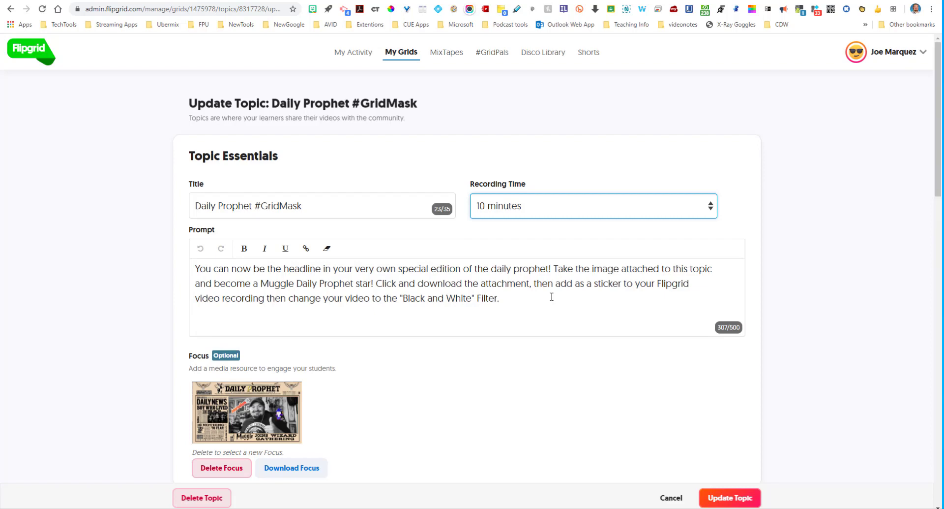
- Scroll through the Topic Tip, Attachments, Status and Video Features settings
{"action": "scroll", "scroll_direction": "down", "scroll_amount": 3}
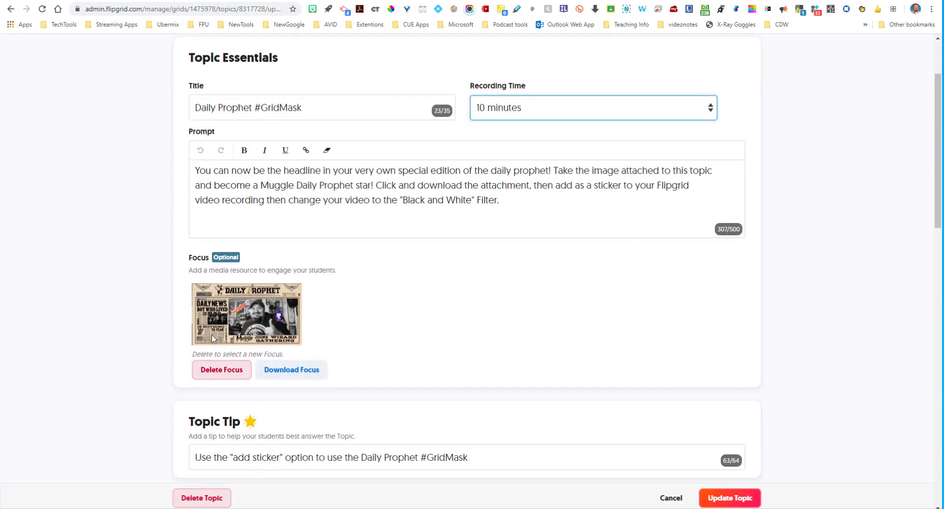
{"action": "mouse_move", "coordinate": [266, 328]}
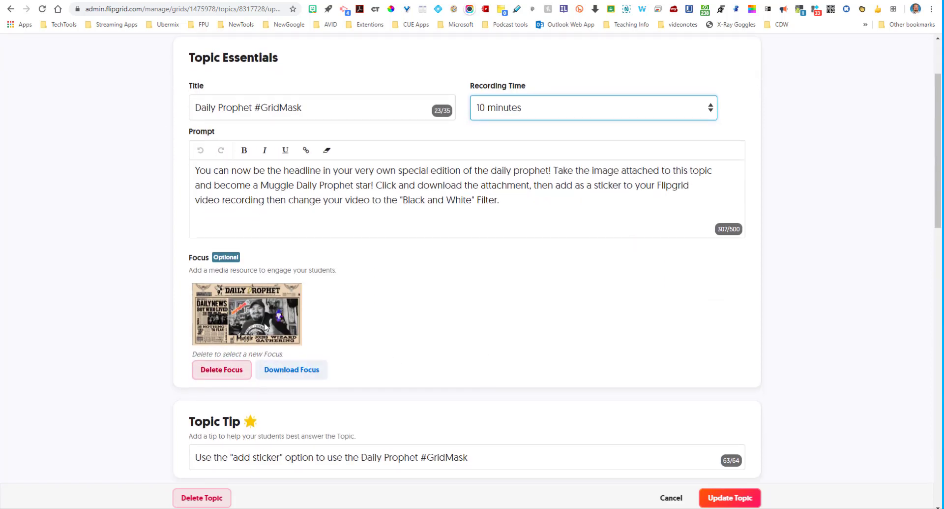
{"action": "scroll", "scroll_direction": "down", "scroll_amount": 3}
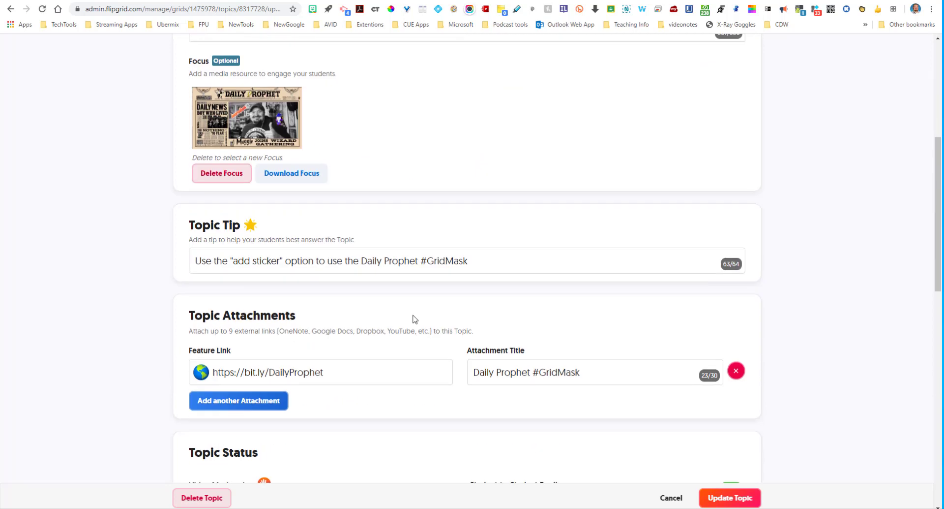
{"action": "scroll", "scroll_direction": "down", "scroll_amount": 3}
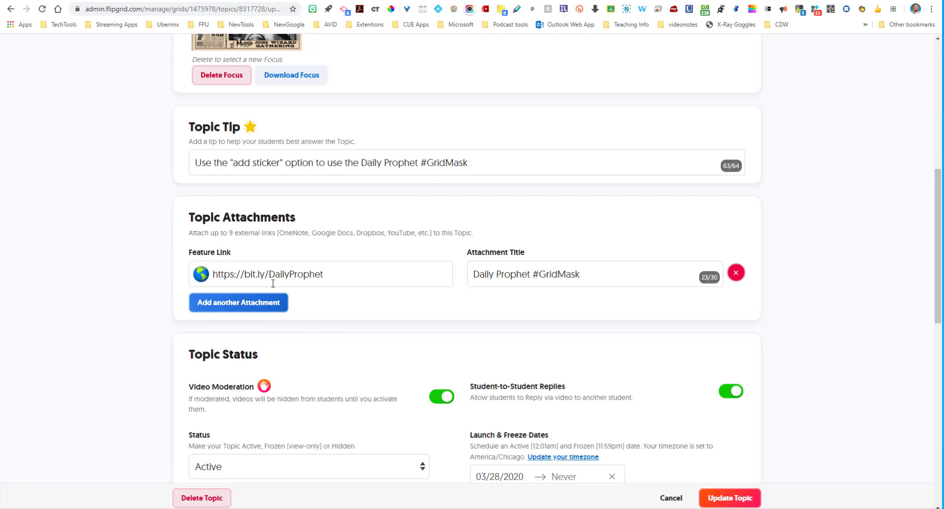
{"action": "mouse_move", "coordinate": [490, 310]}
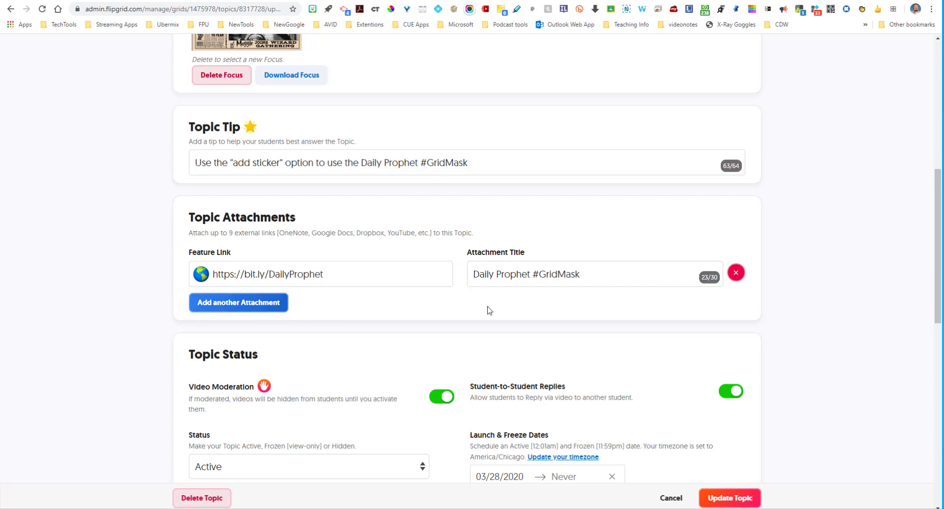
{"action": "scroll", "scroll_direction": "down", "scroll_amount": 3}
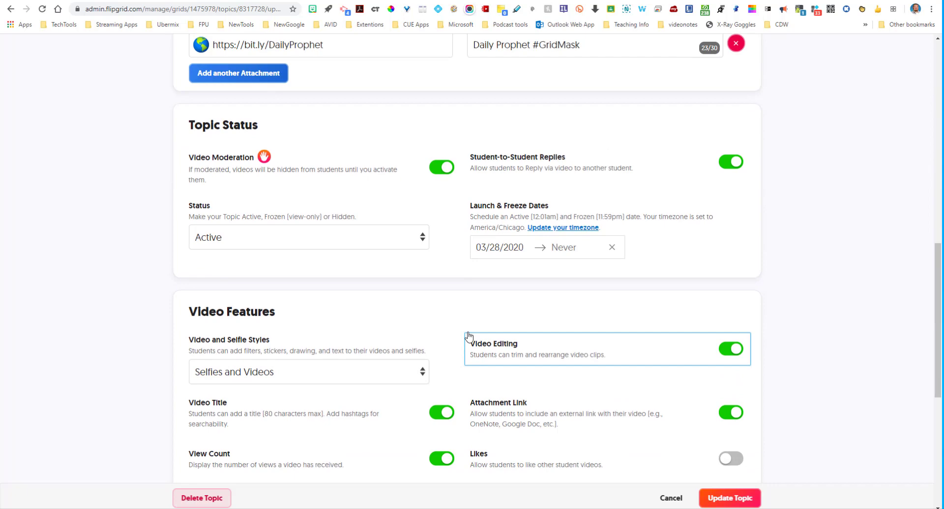
{"action": "scroll", "scroll_direction": "up", "scroll_amount": 3}
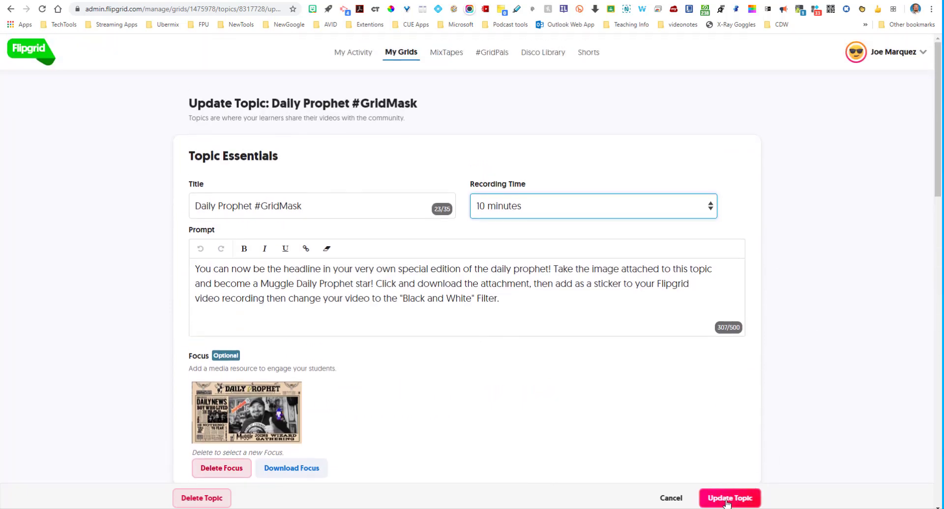
{"action": "left_click", "coordinate": [730, 498]}
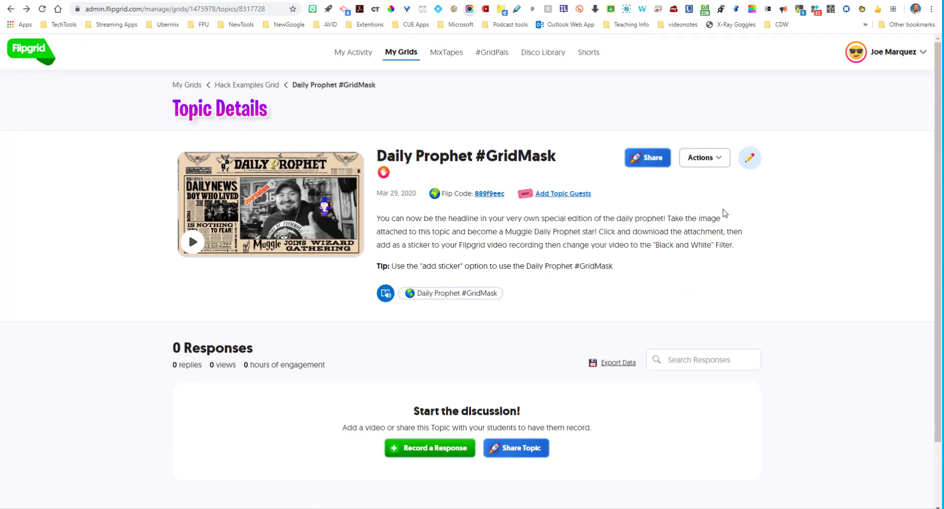
{"action": "left_click", "coordinate": [490, 194]}
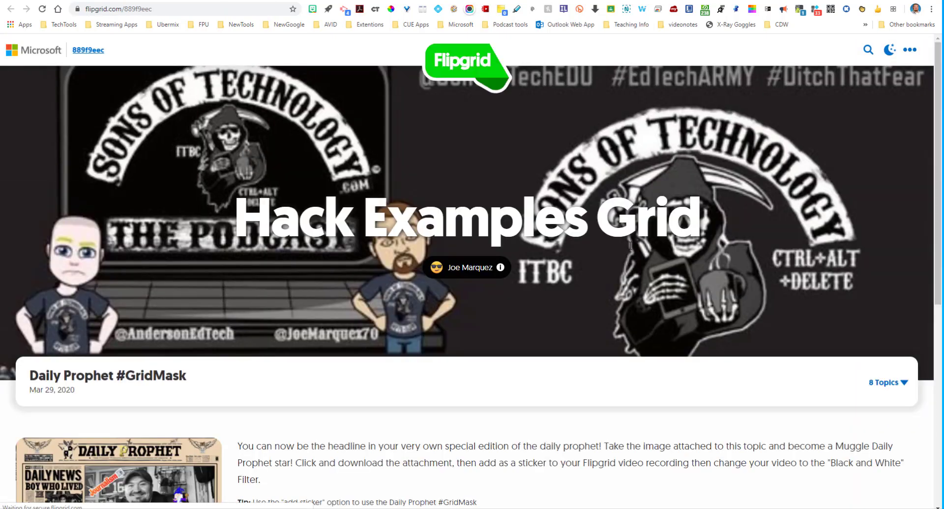
{"action": "scroll", "scroll_direction": "down", "scroll_amount": 3}
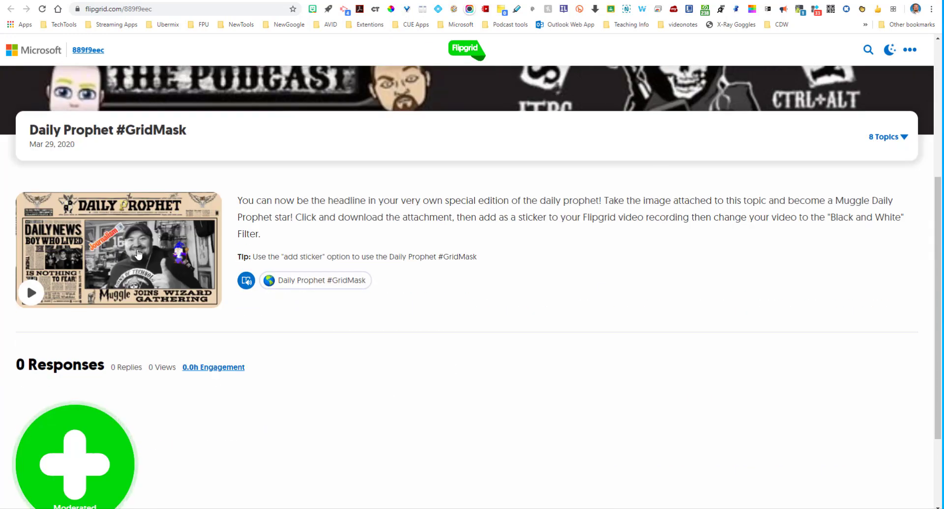
{"action": "mouse_move", "coordinate": [31, 292]}
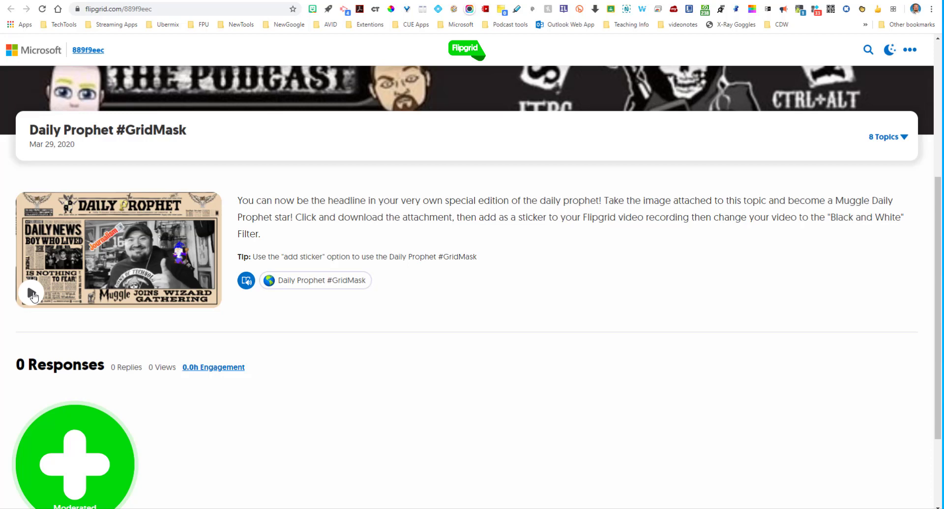
{"action": "left_click", "coordinate": [32, 292]}
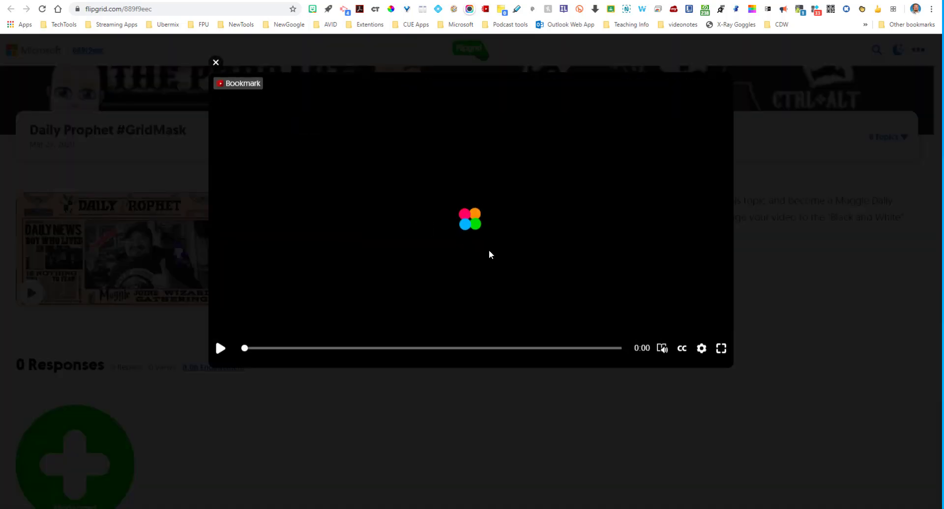
{"action": "left_click", "coordinate": [221, 348]}
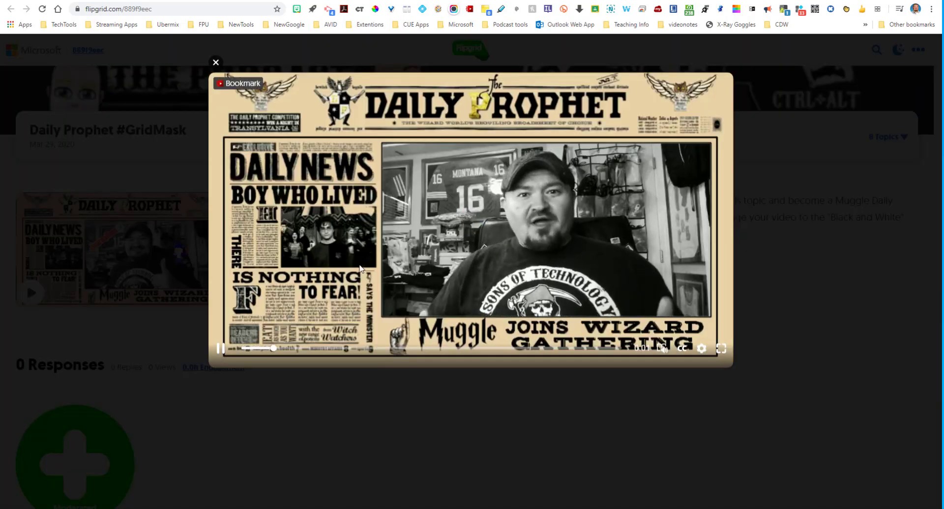
{"action": "left_click", "coordinate": [221, 347]}
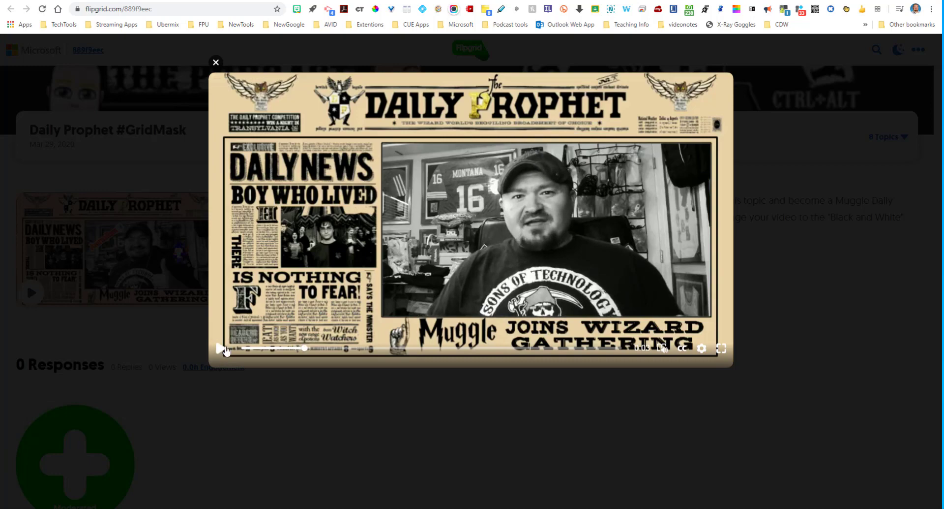
{"action": "left_click", "coordinate": [215, 62]}
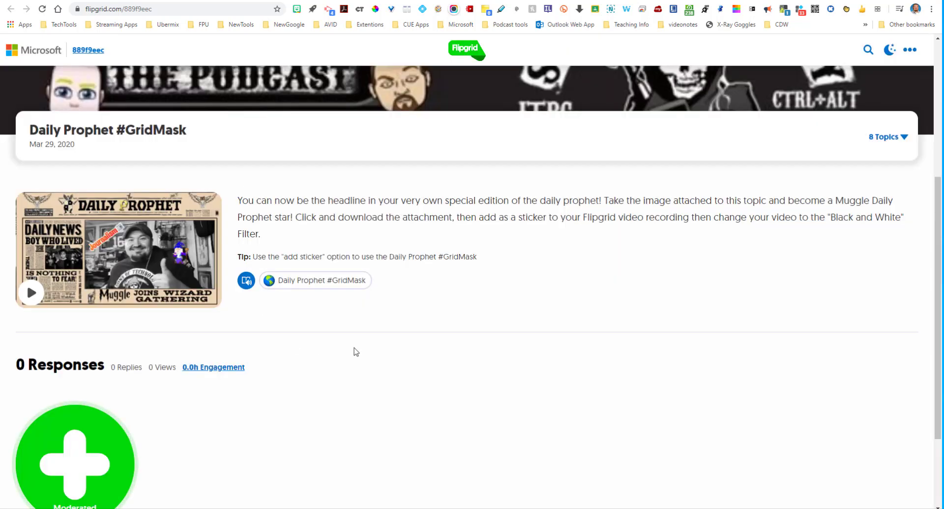
{"action": "scroll", "scroll_direction": "down", "scroll_amount": 3}
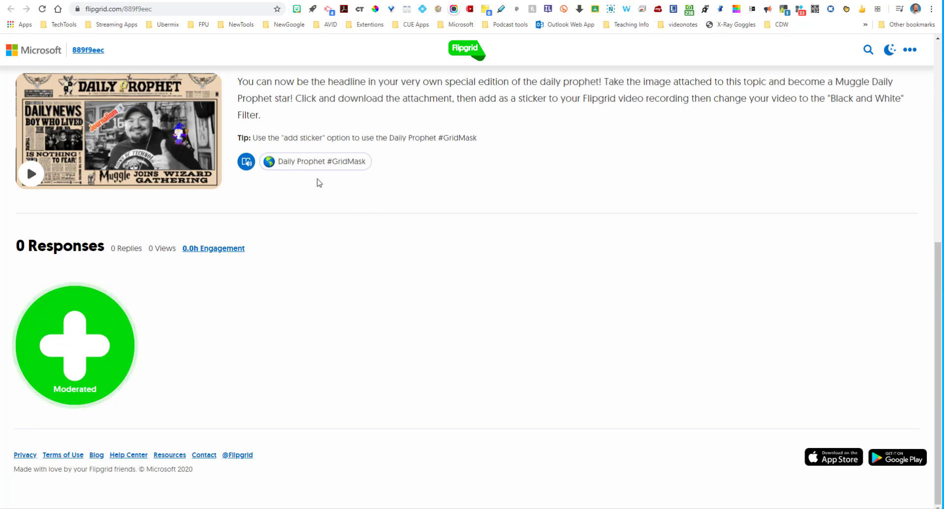
{"action": "mouse_move", "coordinate": [247, 183]}
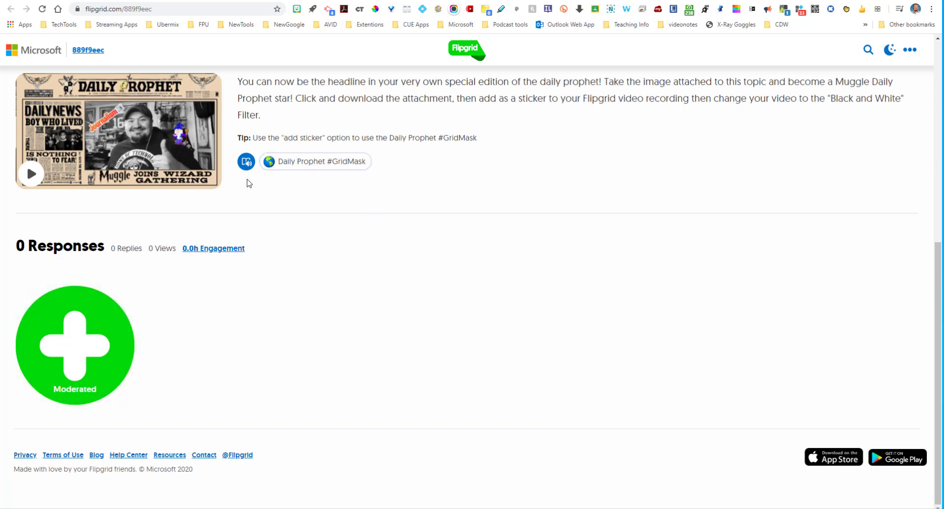
{"action": "mouse_move", "coordinate": [329, 163]}
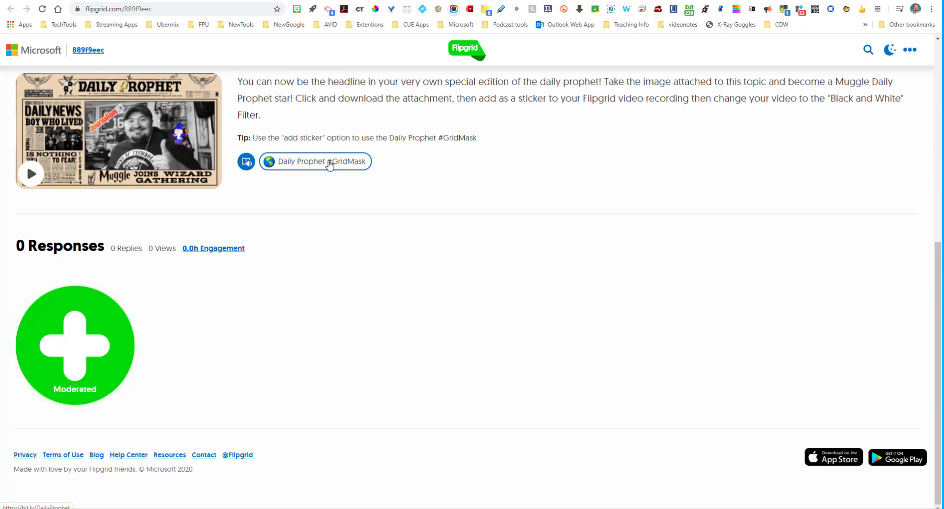
- Open the topic's Daily Prophet #GridMask.png attachment in Google Drive
{"action": "left_click", "coordinate": [315, 161]}
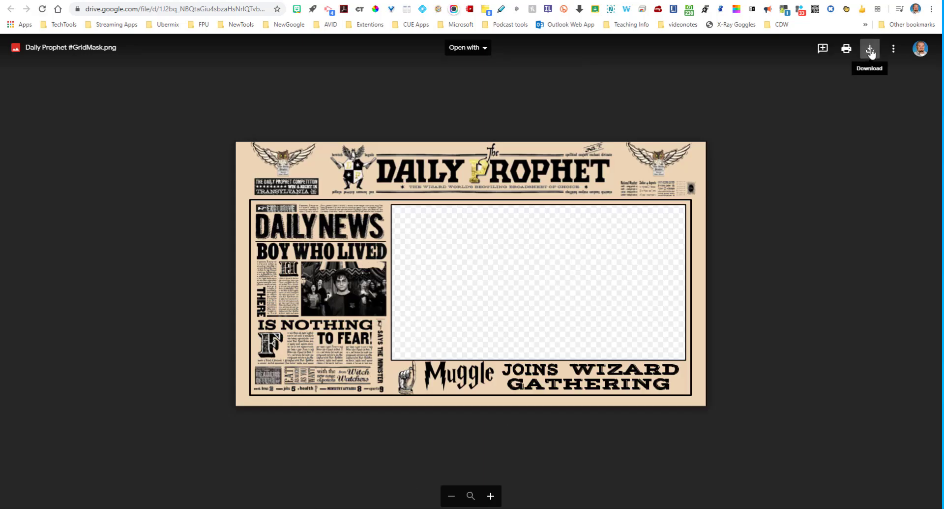
{"action": "mouse_move", "coordinate": [633, 12]}
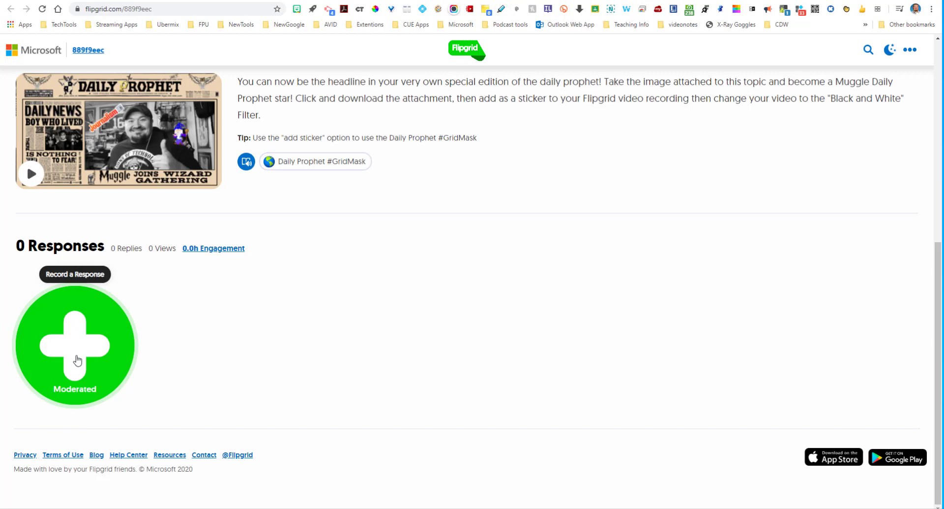
- Start a response to the topic, signing in with the existing Google account
{"action": "left_click", "coordinate": [75, 343]}
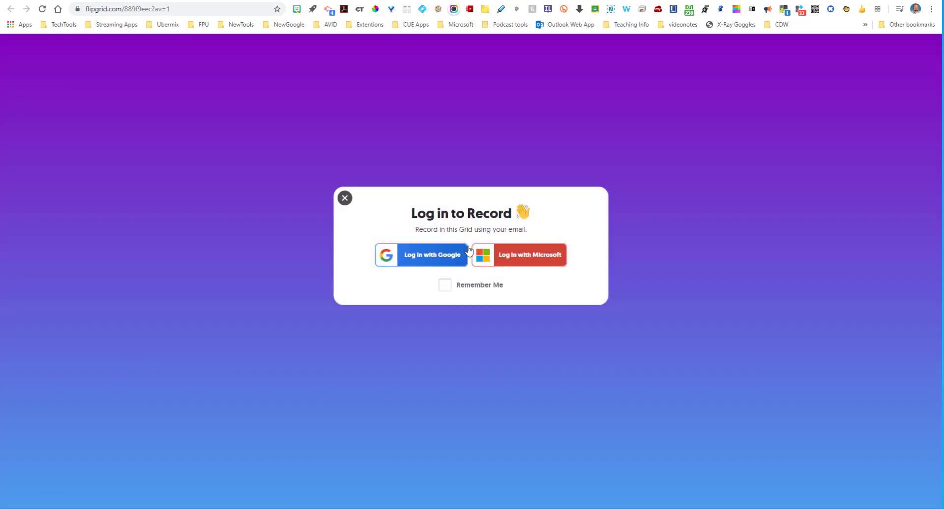
{"action": "left_click", "coordinate": [432, 255]}
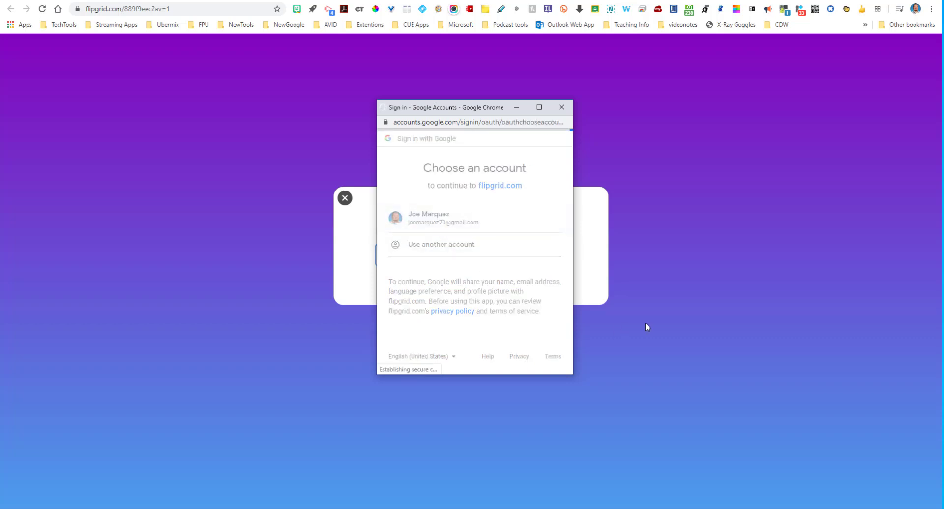
{"action": "left_click", "coordinate": [475, 218]}
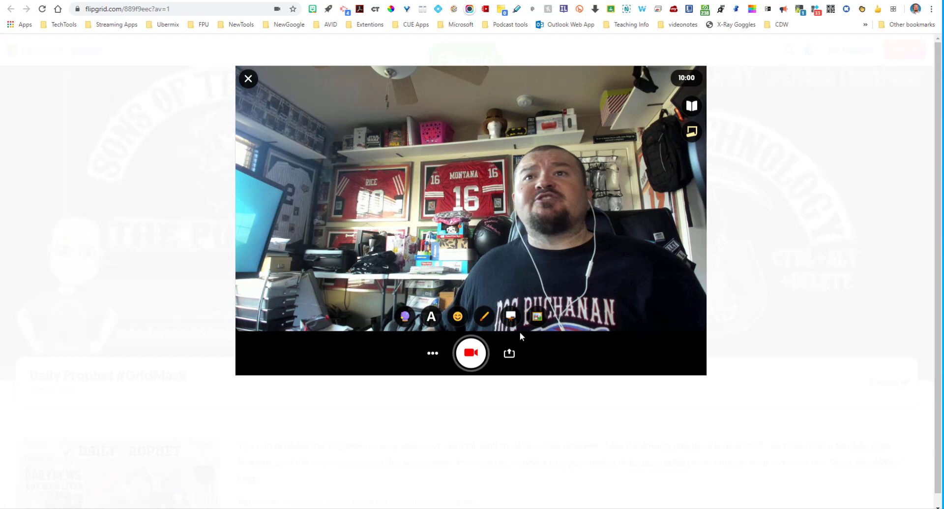
{"action": "mouse_move", "coordinate": [537, 316]}
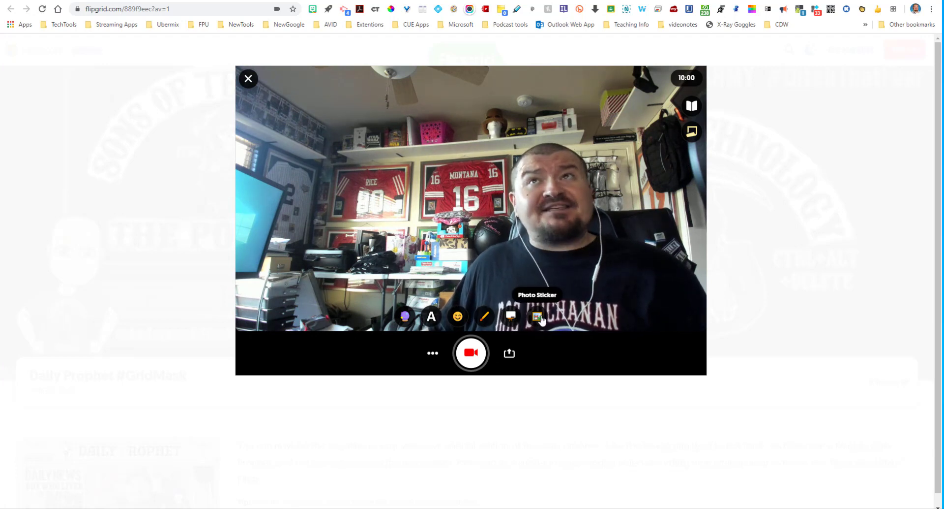
- Upload the newest Daily Prophet #GridMask (2) image as a custom photo sticker
{"action": "left_click", "coordinate": [537, 316]}
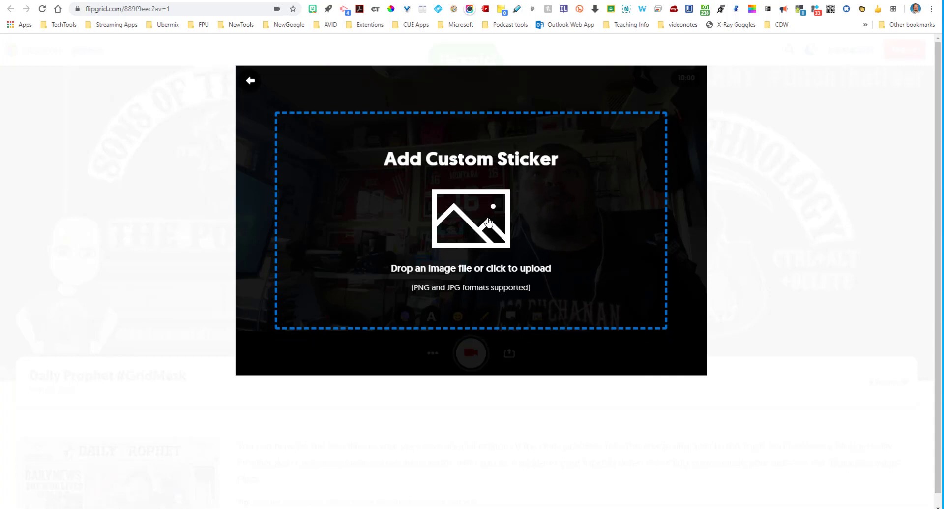
{"action": "left_click", "coordinate": [470, 218]}
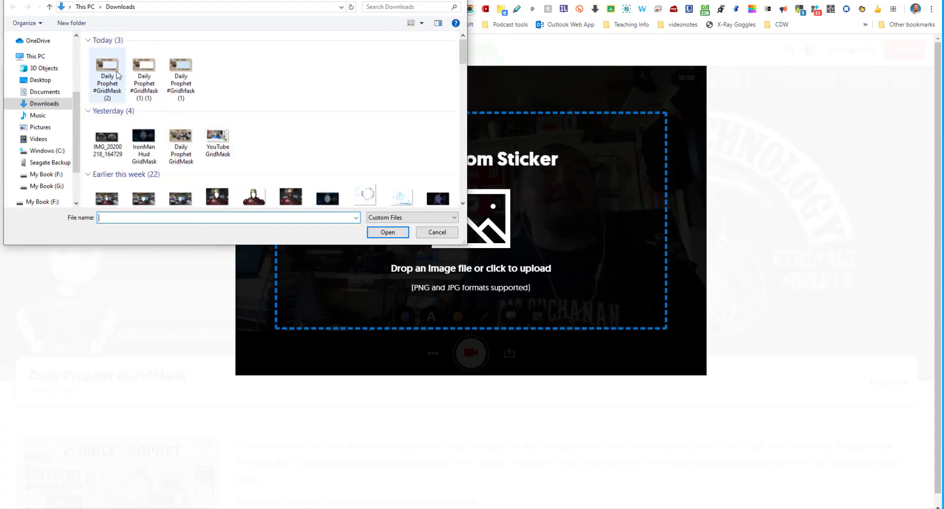
{"action": "mouse_move", "coordinate": [107, 75]}
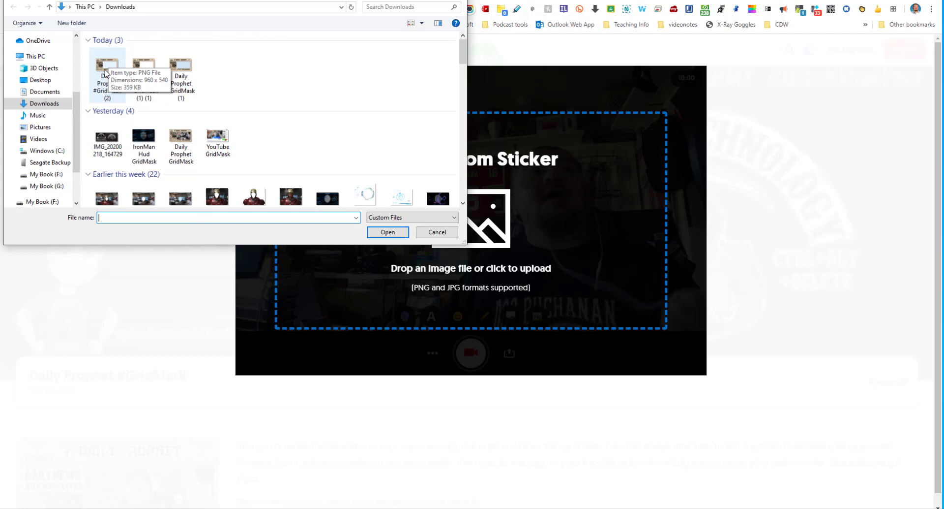
{"action": "left_click", "coordinate": [107, 75]}
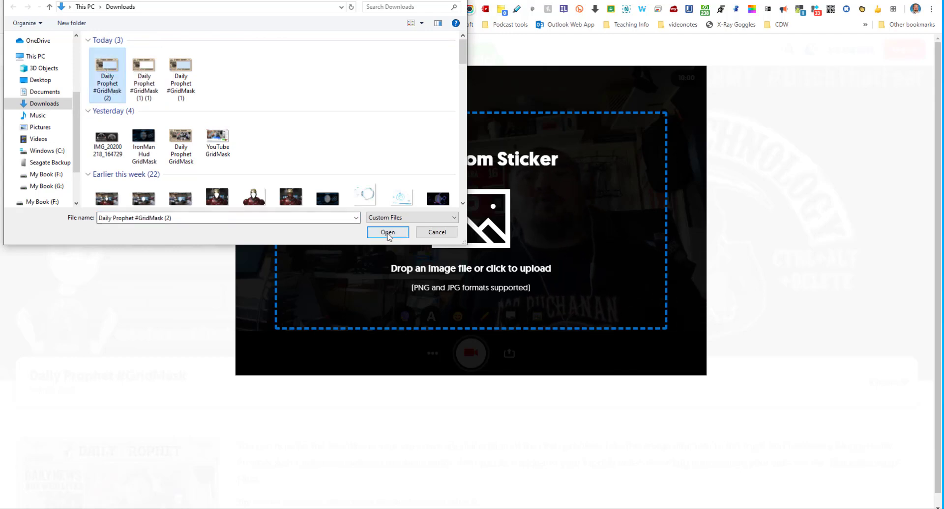
{"action": "left_click", "coordinate": [387, 232]}
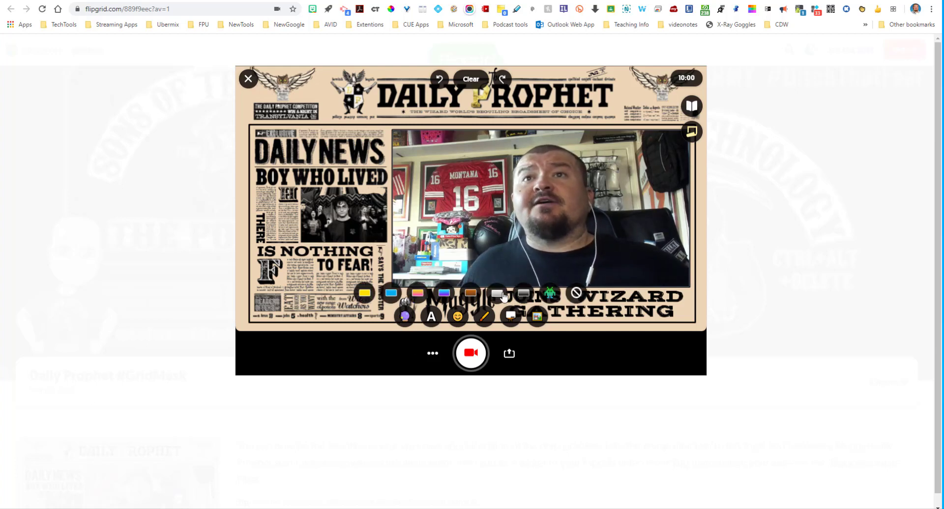
- Apply the Black and White filter to the masked camera and start recording
{"action": "left_click", "coordinate": [497, 295]}
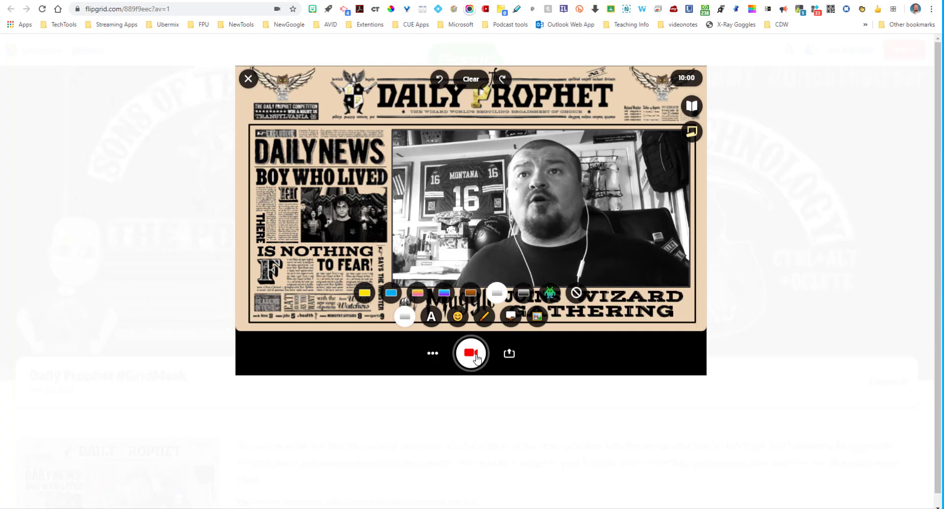
{"action": "left_click", "coordinate": [472, 353]}
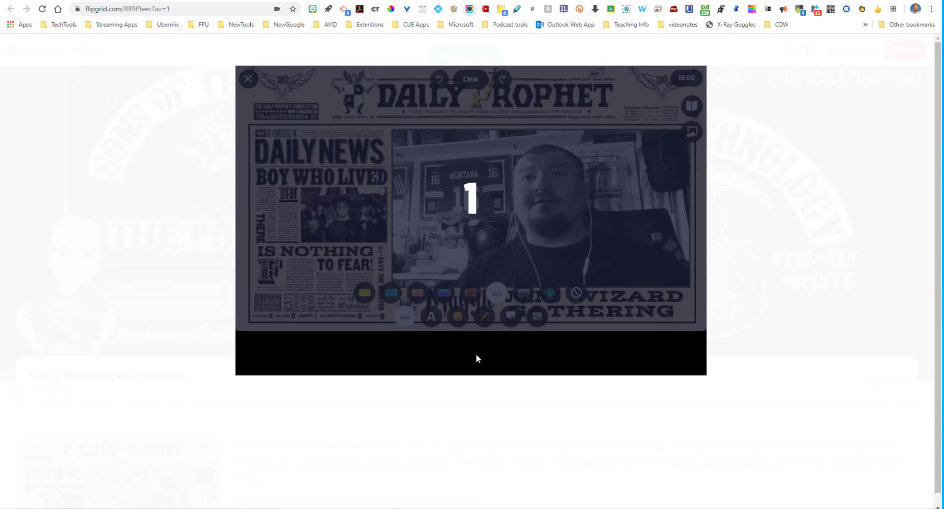
- Record a short black-and-white clip inside the Daily Prophet frame and stop it
{"action": "left_click", "coordinate": [471, 353]}
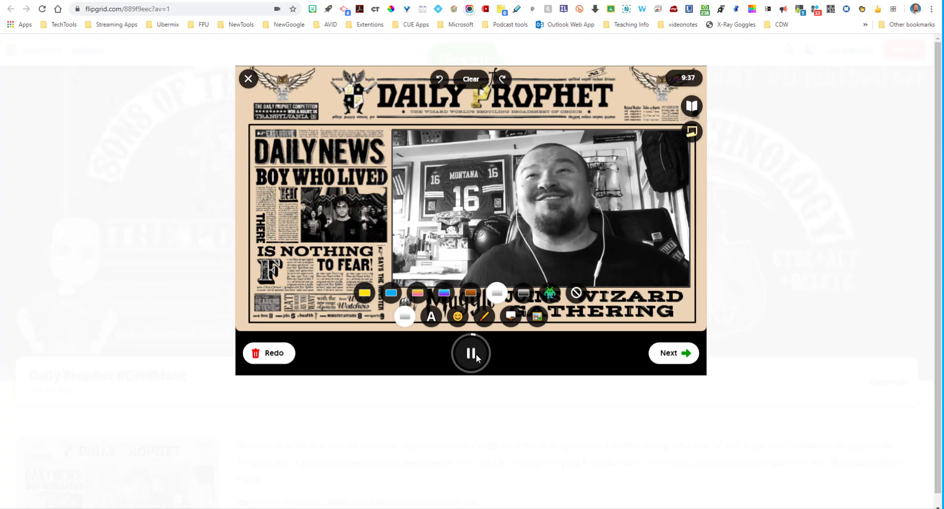
{"action": "left_click", "coordinate": [472, 353]}
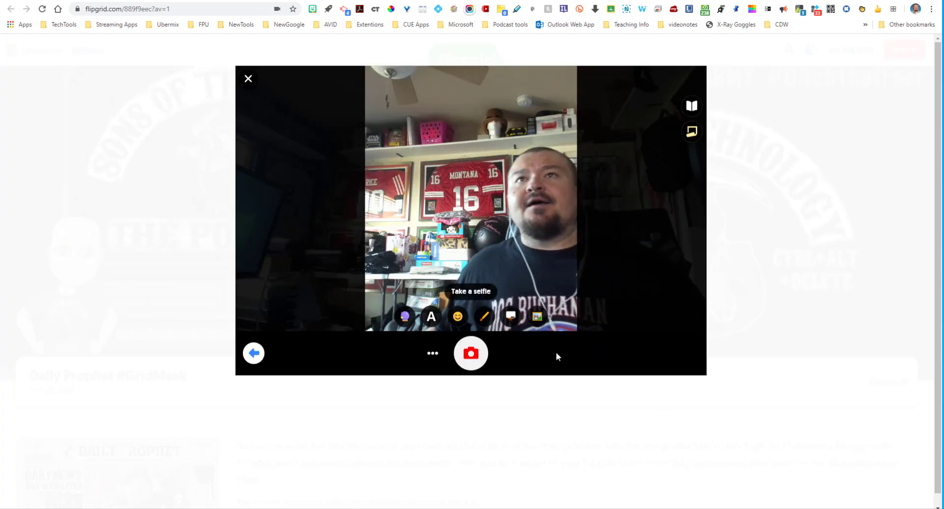
{"action": "mouse_move", "coordinate": [537, 343]}
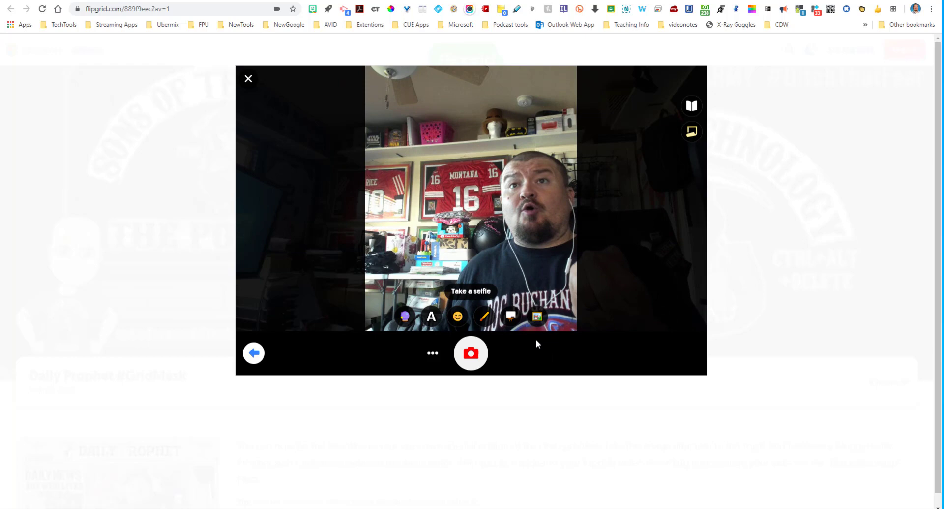
{"action": "mouse_move", "coordinate": [536, 316]}
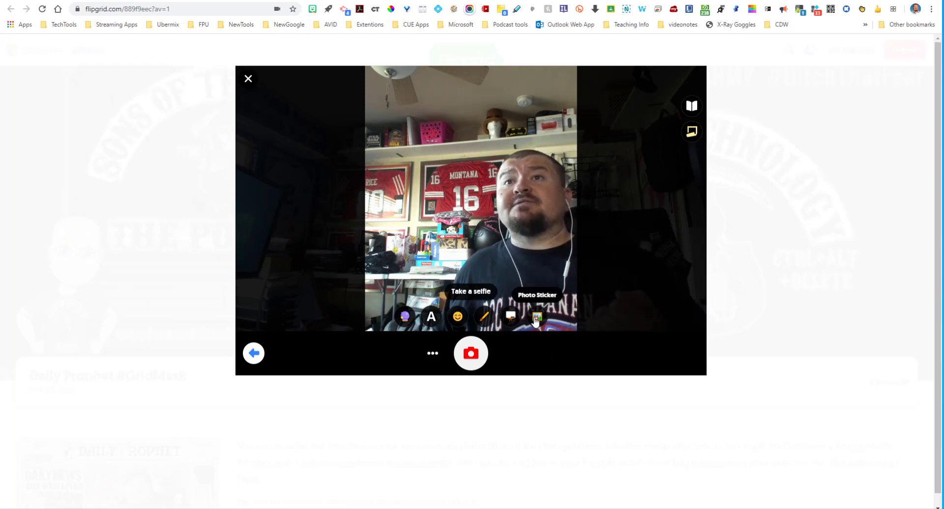
- Upload the newest Daily Prophet #GridMask image as a custom sticker over the selfie camera
{"action": "left_click", "coordinate": [536, 316]}
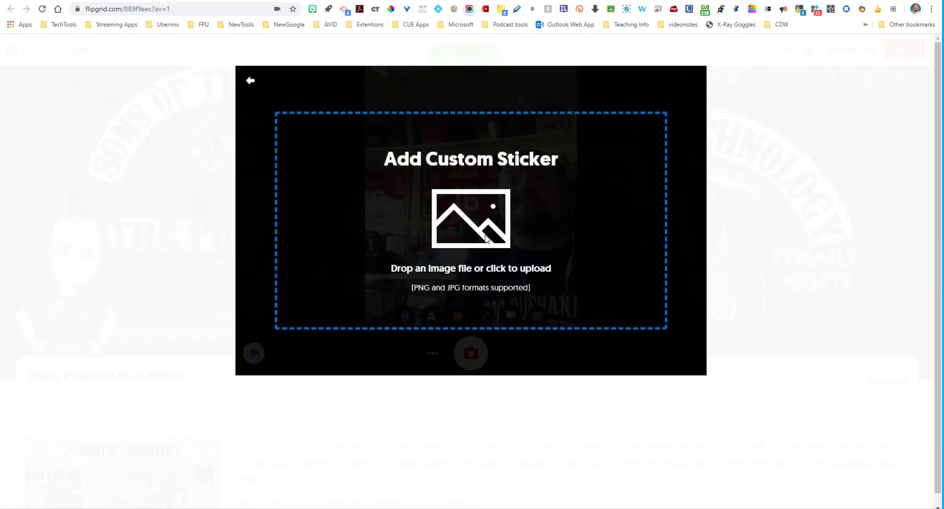
{"action": "left_click", "coordinate": [471, 218]}
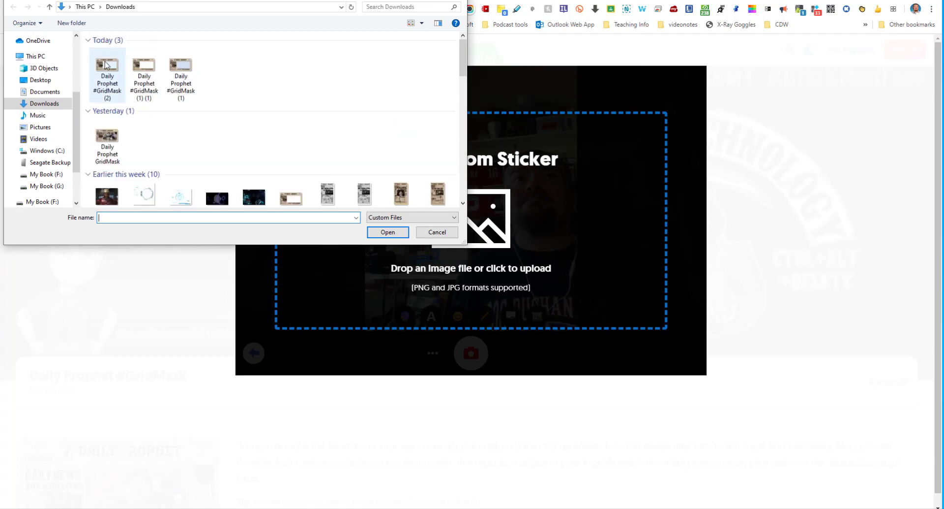
{"action": "left_click", "coordinate": [388, 232]}
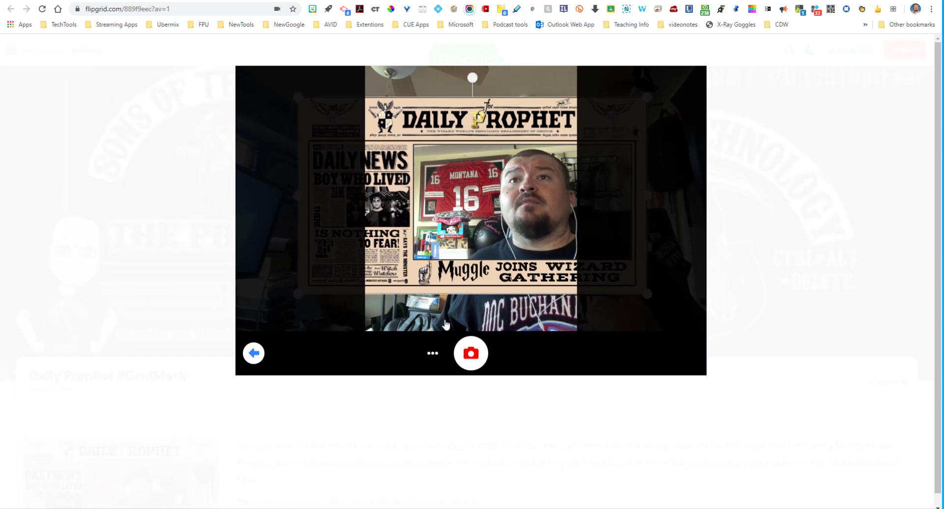
- Switch the selfie camera to Black and White and capture the selfie
{"action": "left_click", "coordinate": [433, 352]}
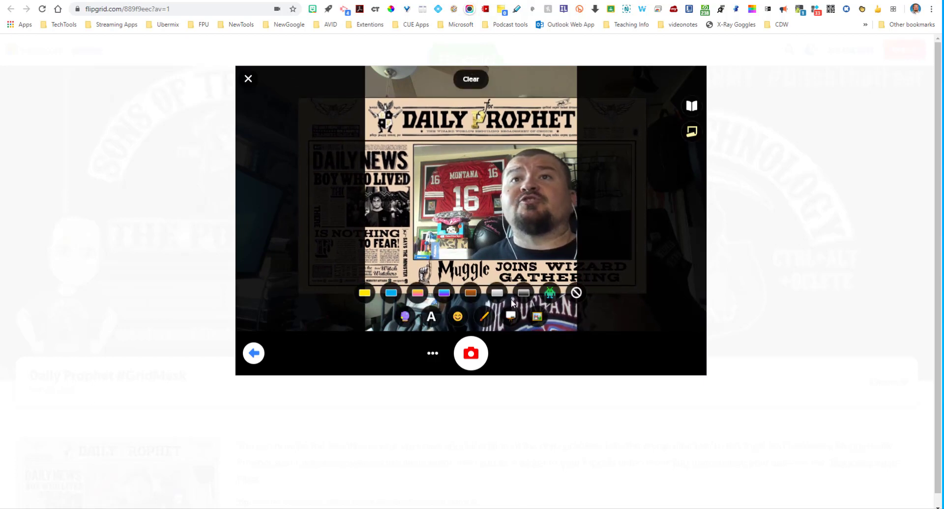
{"action": "left_click", "coordinate": [496, 292]}
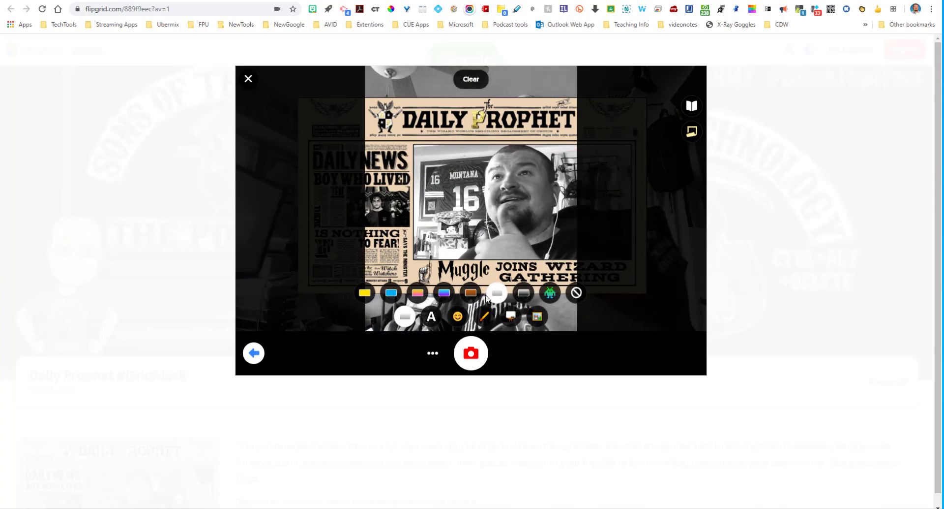
{"action": "left_click", "coordinate": [470, 352]}
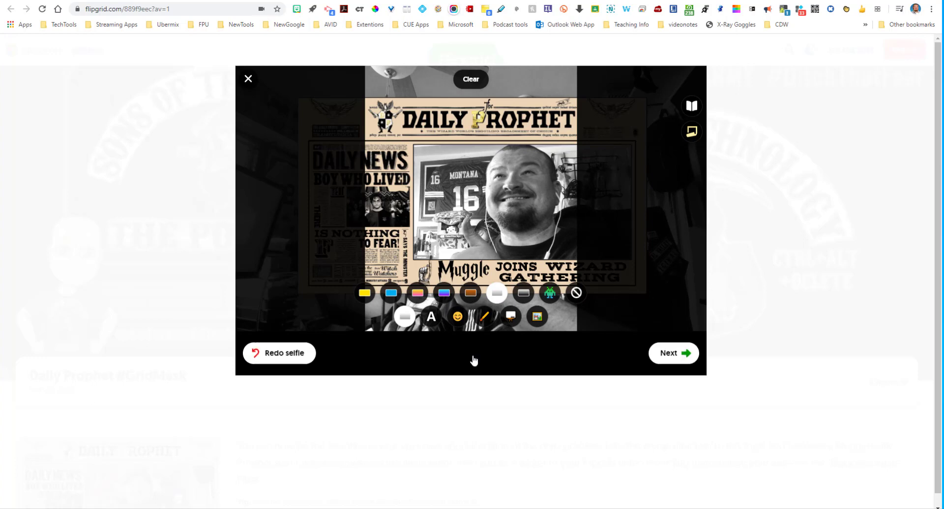
{"action": "mouse_move", "coordinate": [465, 334]}
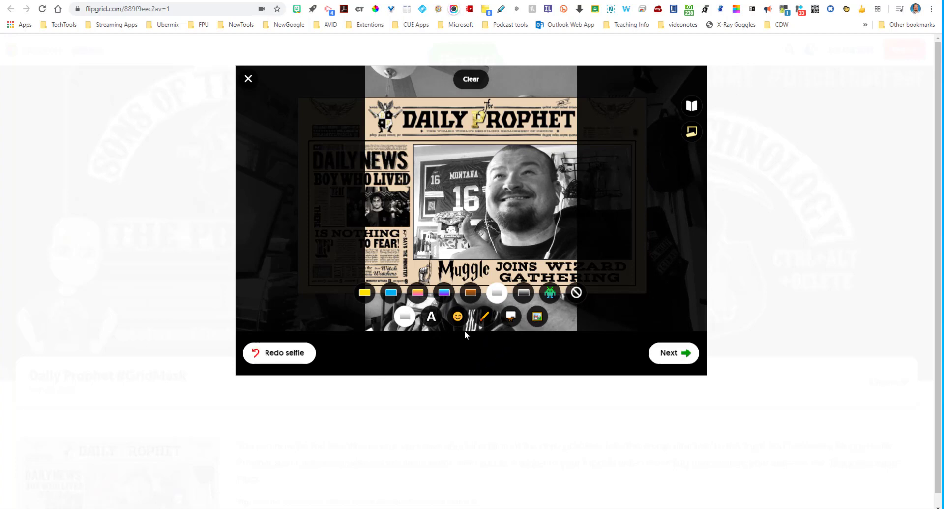
- Place a round glasses sticker over the eyes and continue to the submission form
{"action": "left_click", "coordinate": [458, 316]}
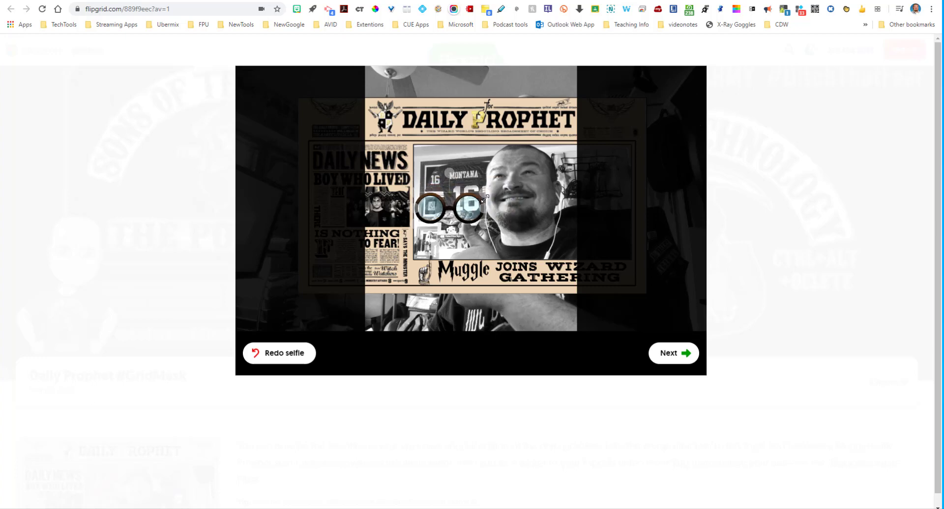
{"action": "left_click_drag", "start_coordinate": [449, 208], "coordinate": [515, 175]}
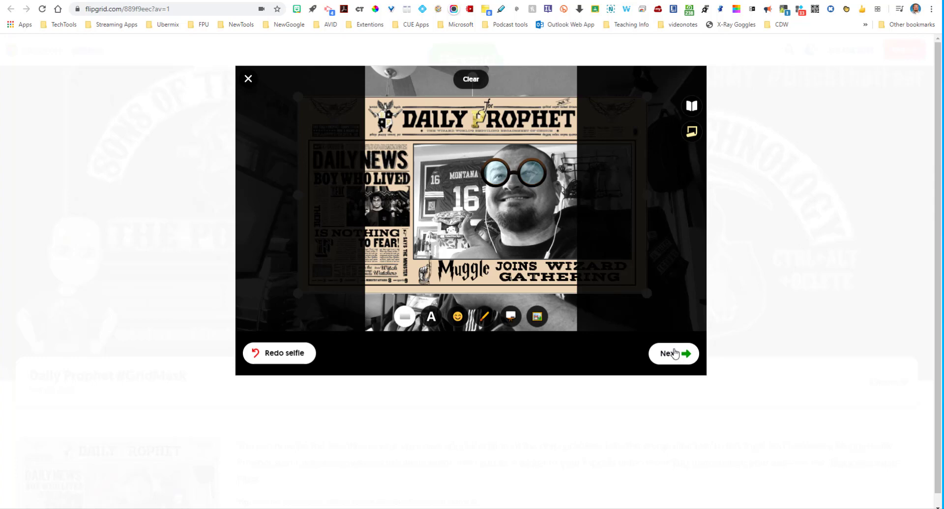
{"action": "left_click", "coordinate": [672, 352]}
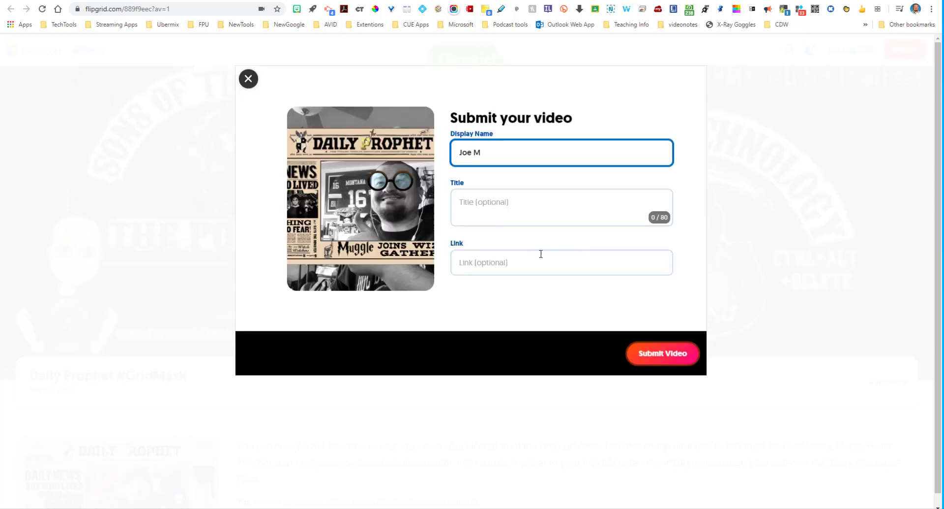
- Submit the Daily Prophet video response and complete the confirmation
{"action": "left_click", "coordinate": [662, 353]}
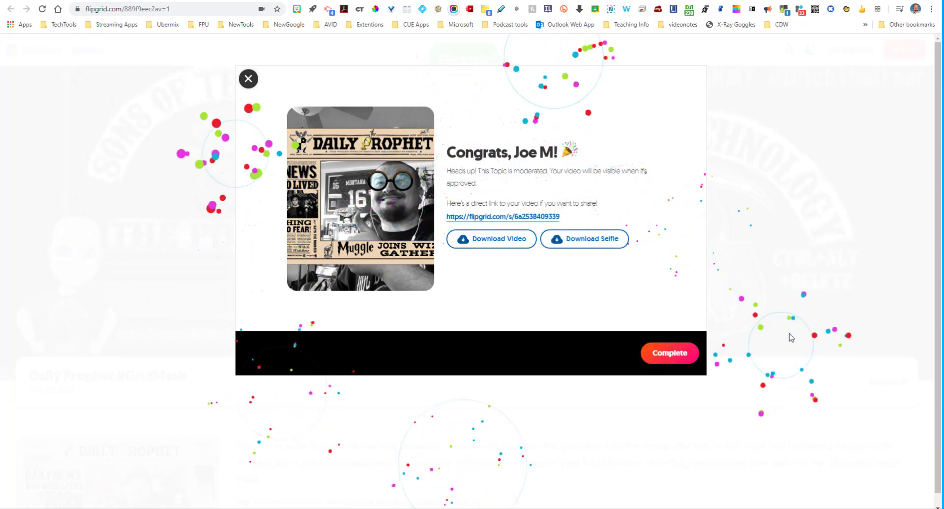
{"action": "mouse_move", "coordinate": [688, 398]}
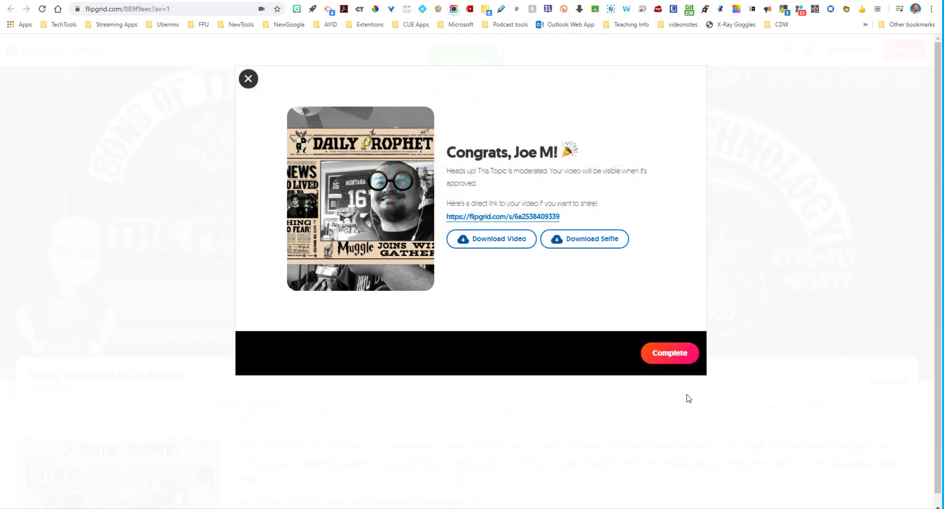
{"action": "left_click", "coordinate": [670, 352]}
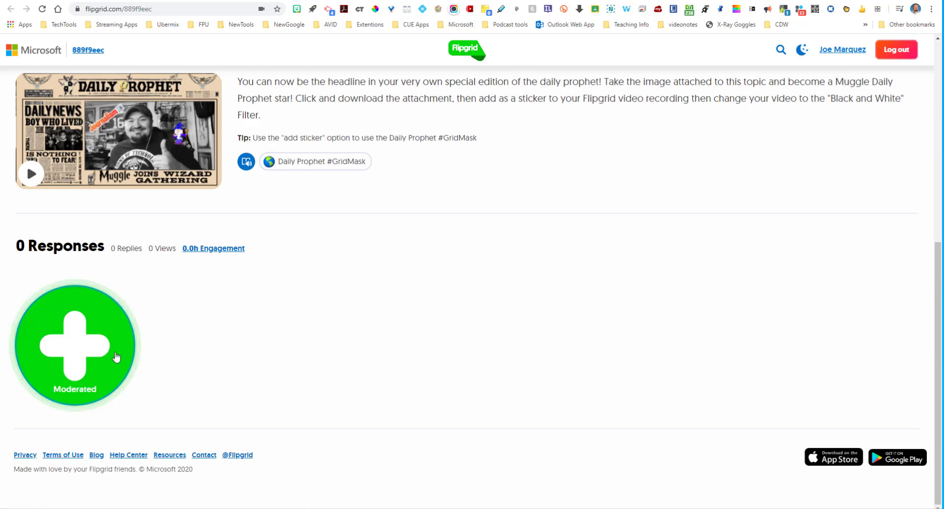
{"action": "mouse_move", "coordinate": [279, 310]}
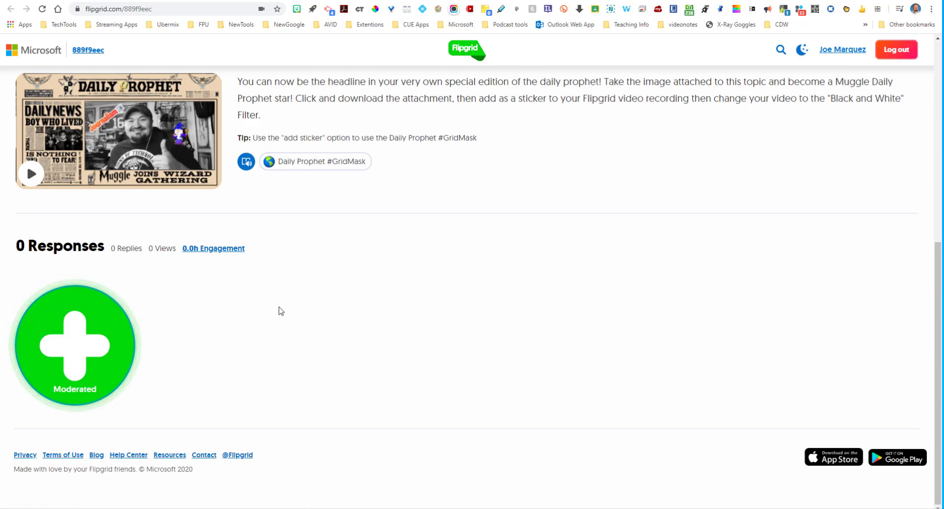
- Scroll back up the student page toward the Daily Prophet #GridMask topic details
{"action": "scroll", "scroll_direction": "up", "scroll_amount": 3}
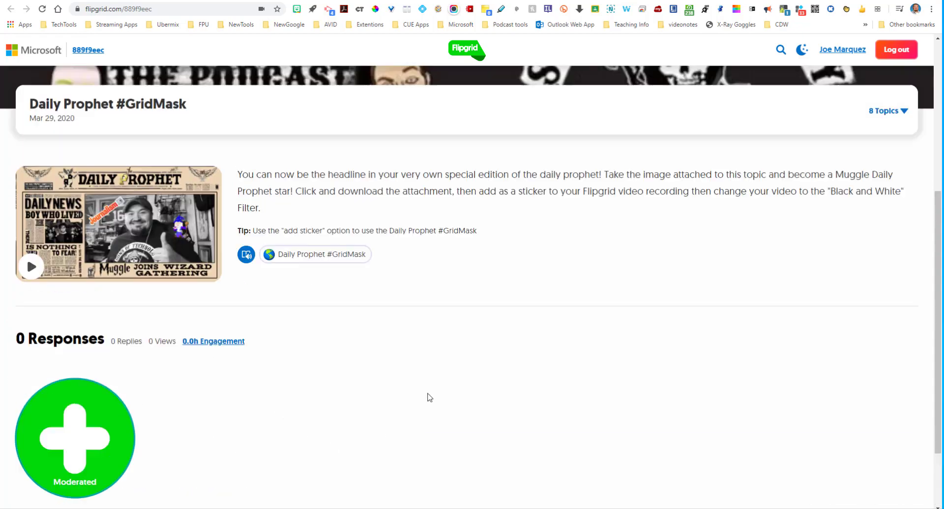
{"action": "scroll", "scroll_direction": "up", "scroll_amount": 3}
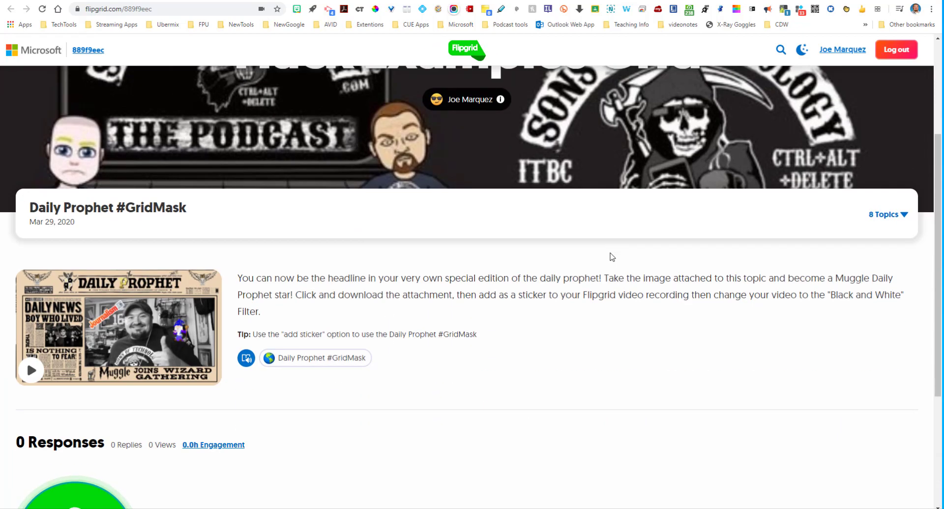
{"action": "mouse_move", "coordinate": [525, 312]}
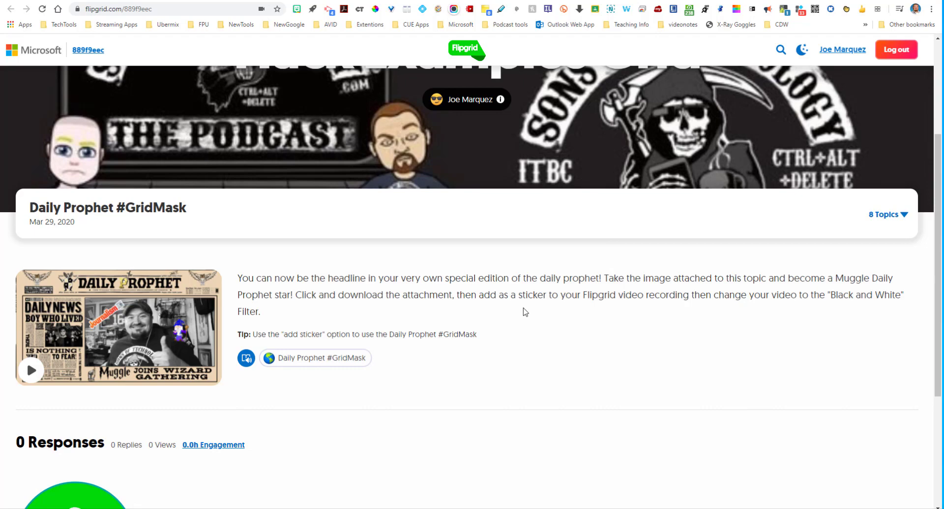
{"action": "scroll", "scroll_direction": "up", "scroll_amount": 3}
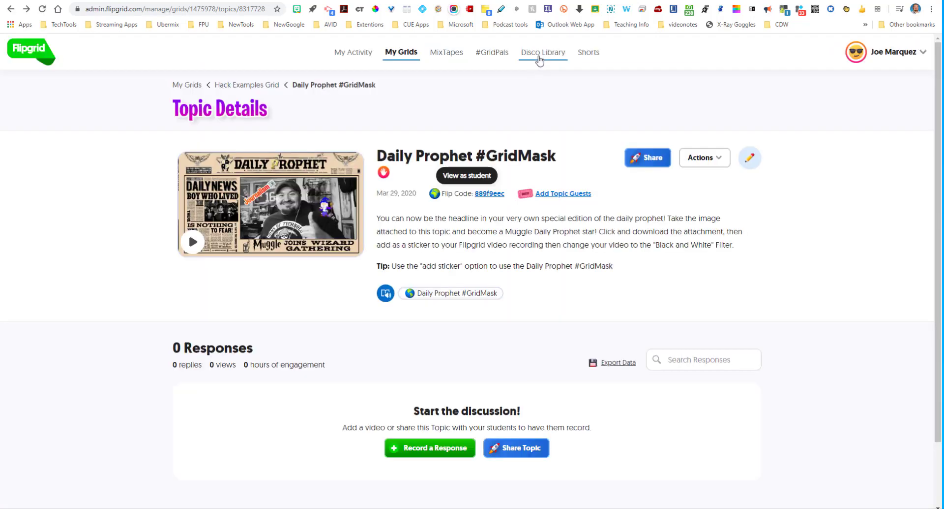
- Search the Disco Library for 'Daily Prophet'
{"action": "left_click", "coordinate": [542, 52]}
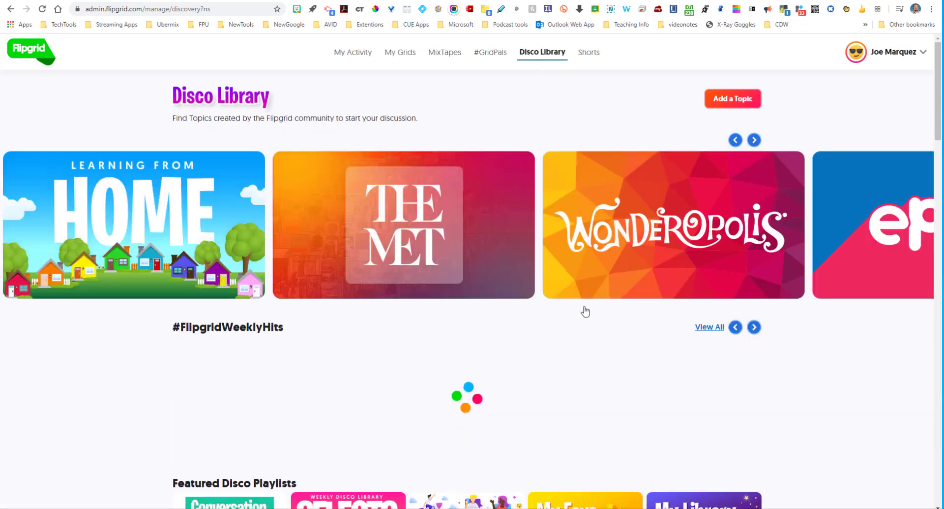
{"action": "scroll", "scroll_direction": "down", "scroll_amount": 3}
{"action": "type", "text": "D"}
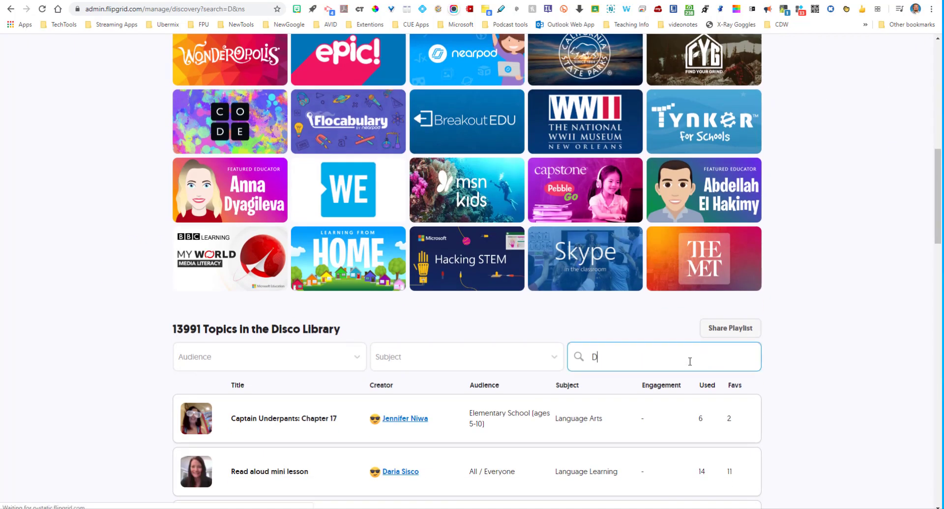
{"action": "type", "text": "aily Prop"}
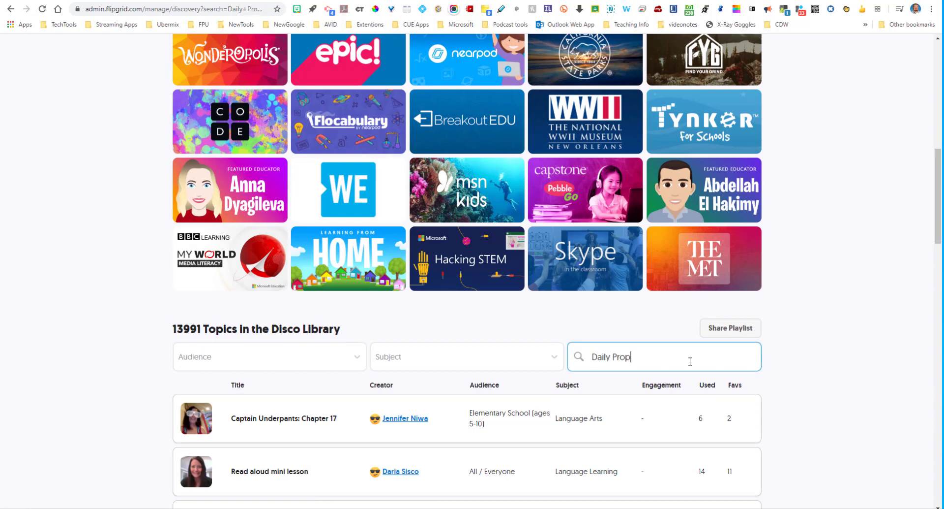
{"action": "type", "text": "het"}
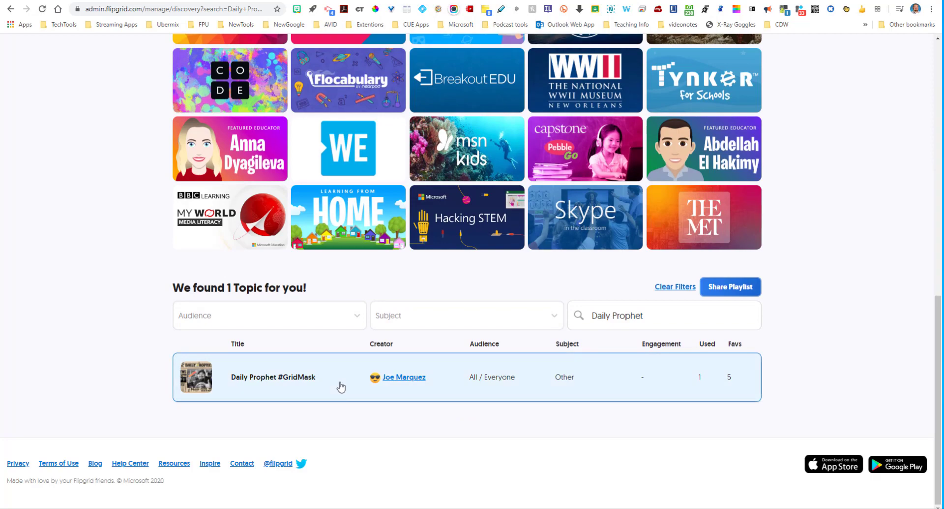
- Preview the Daily Prophet #GridMask topic result and close the preview
{"action": "left_click", "coordinate": [273, 377]}
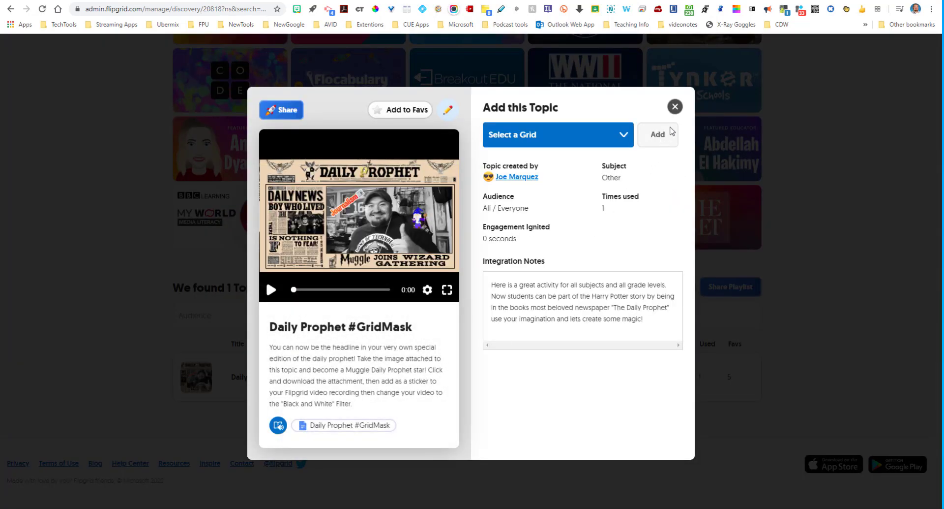
{"action": "left_click", "coordinate": [674, 107]}
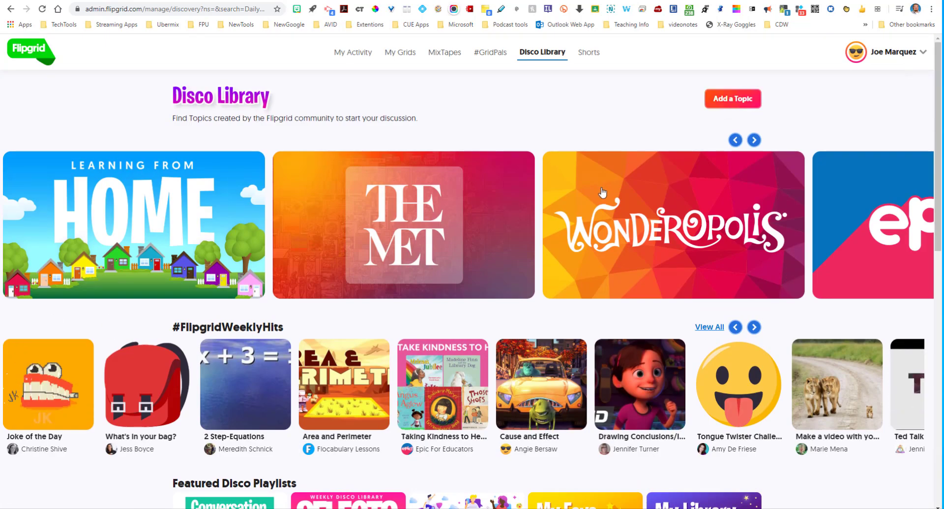
{"action": "mouse_move", "coordinate": [628, 13]}
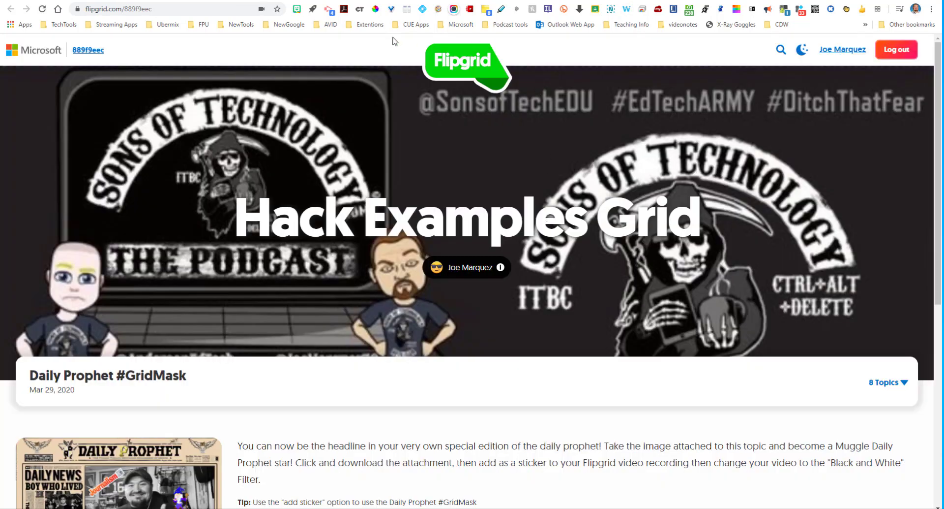
{"action": "mouse_move", "coordinate": [360, 22]}
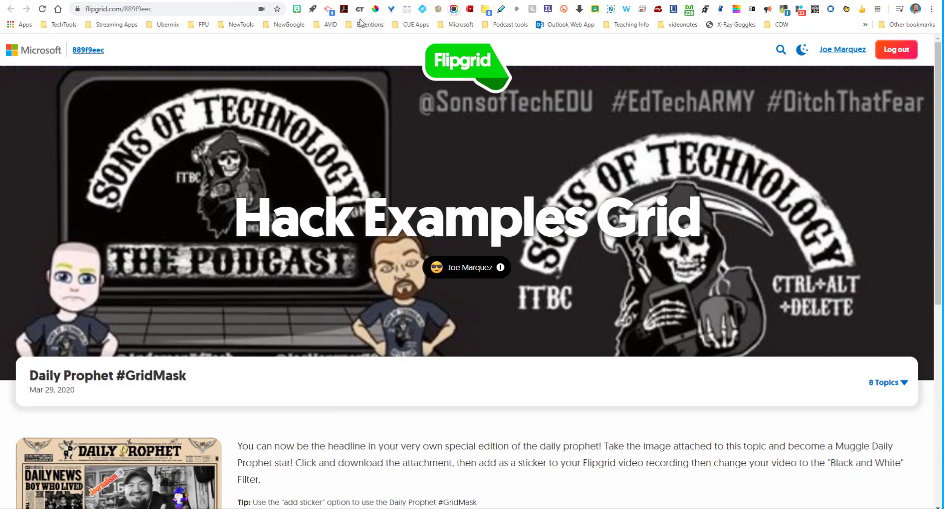
- Return to the student view of the Hack Examples Grid on the Daily Prophet #GridMask topic
{"action": "right_click", "coordinate": [443, 149]}
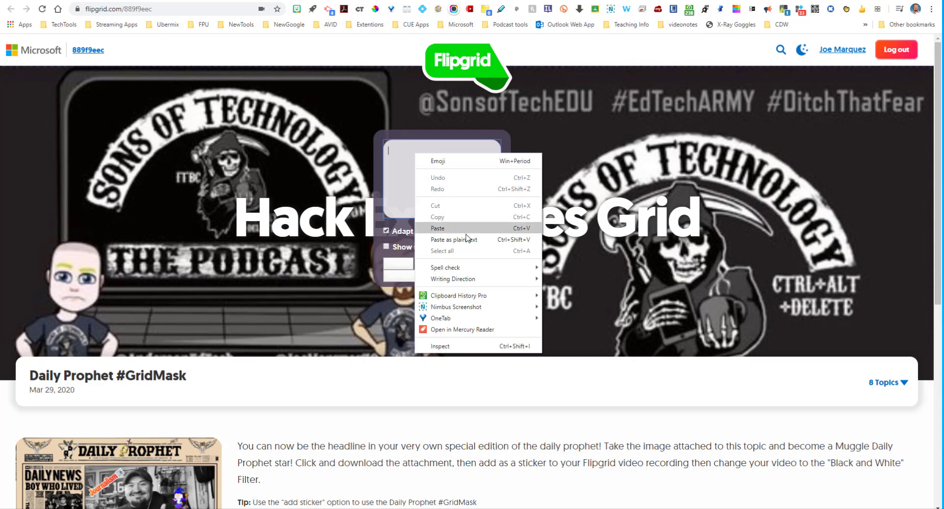
{"action": "left_click", "coordinate": [437, 228]}
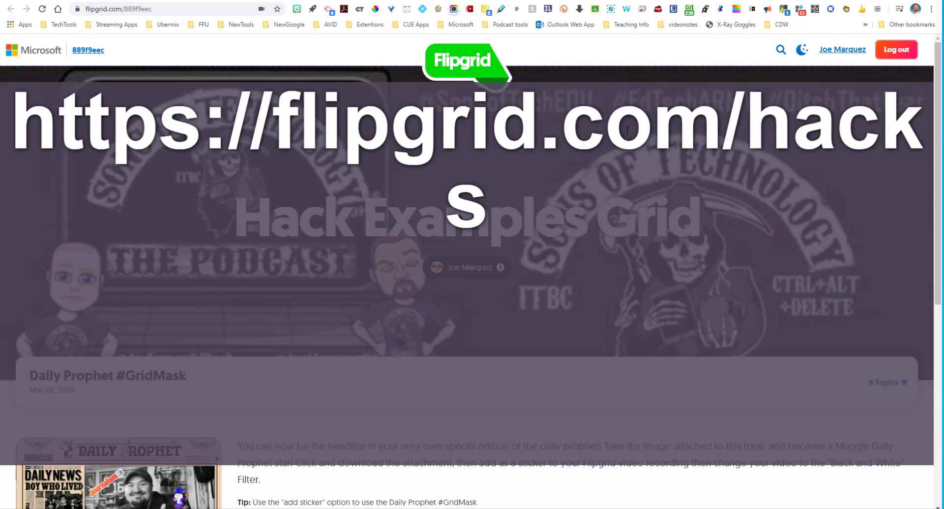
{"action": "mouse_move", "coordinate": [96, 196]}
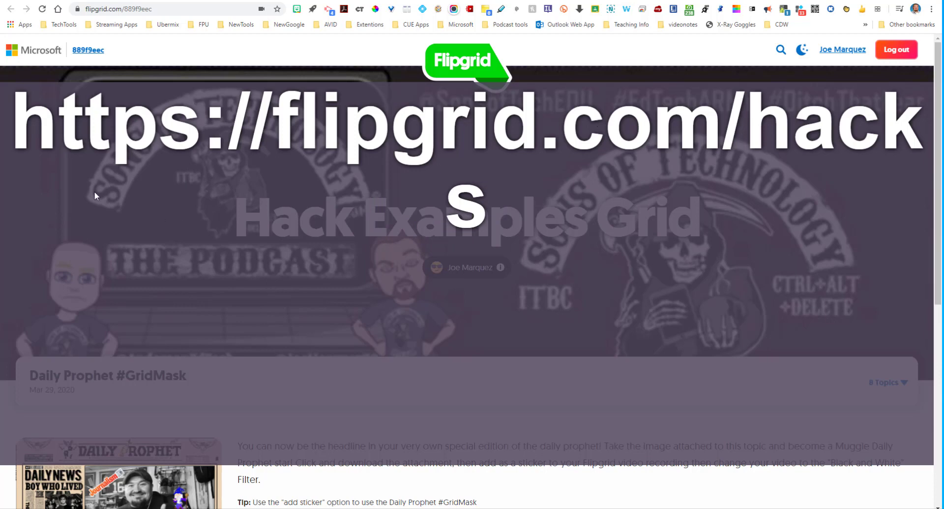
{"action": "mouse_move", "coordinate": [654, 161]}
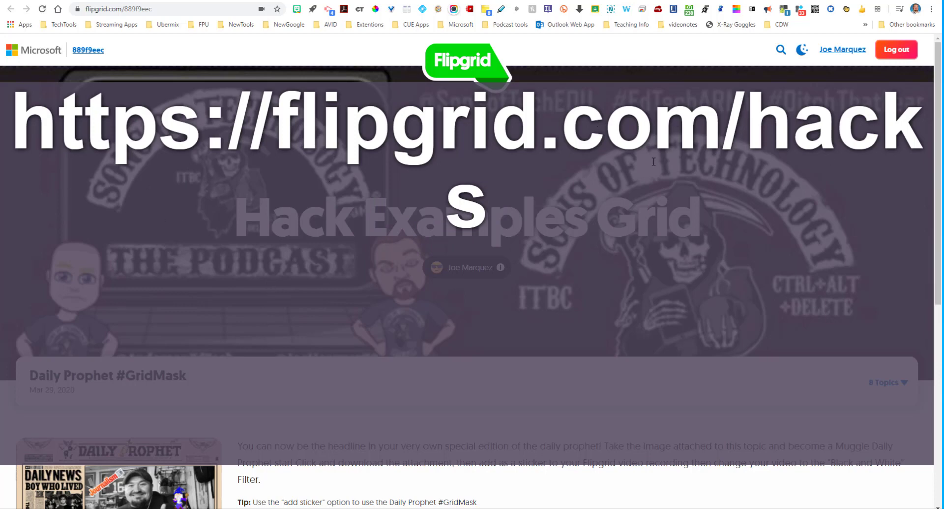